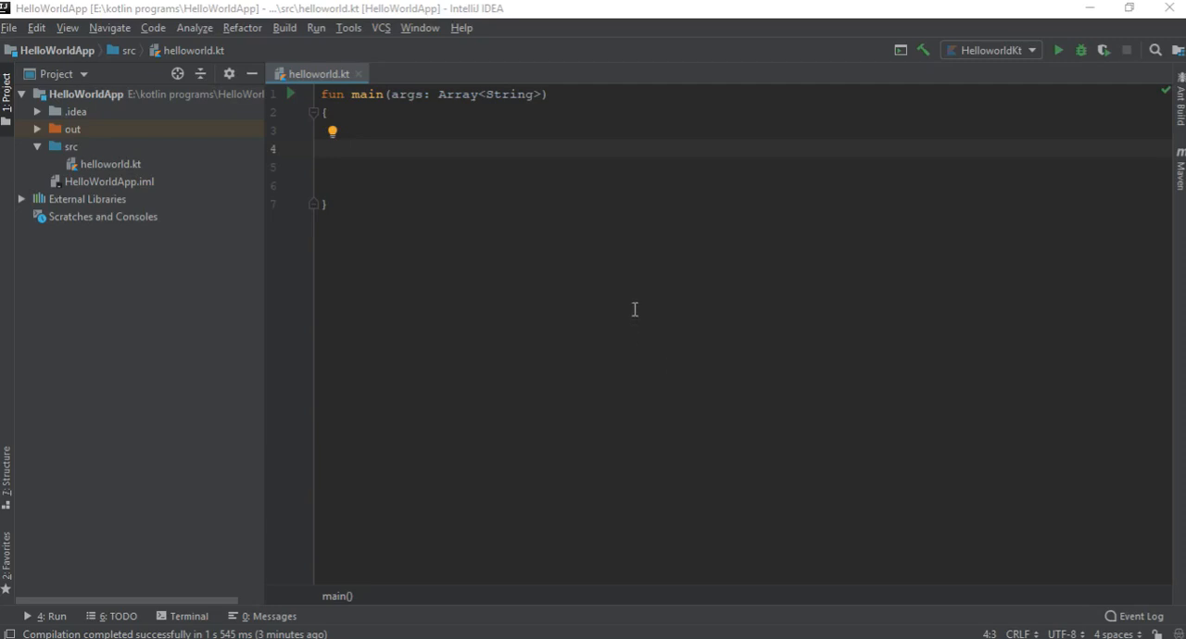
{"action": "mouse_move", "coordinate": [567, 237]}
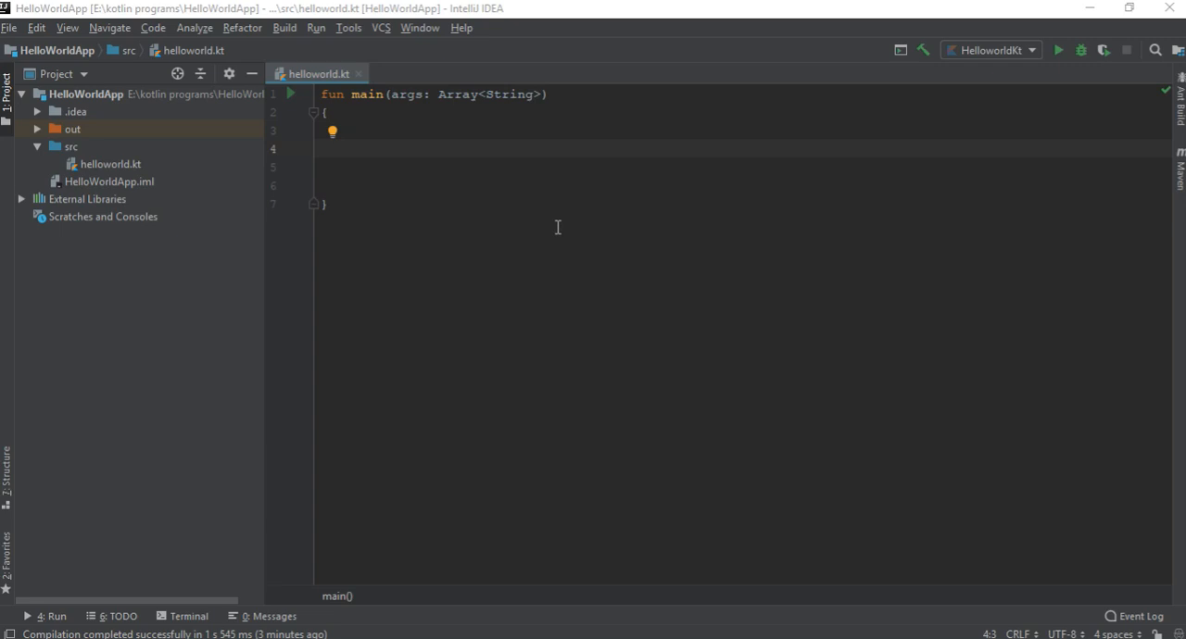
{"action": "mouse_move", "coordinate": [285, 8]}
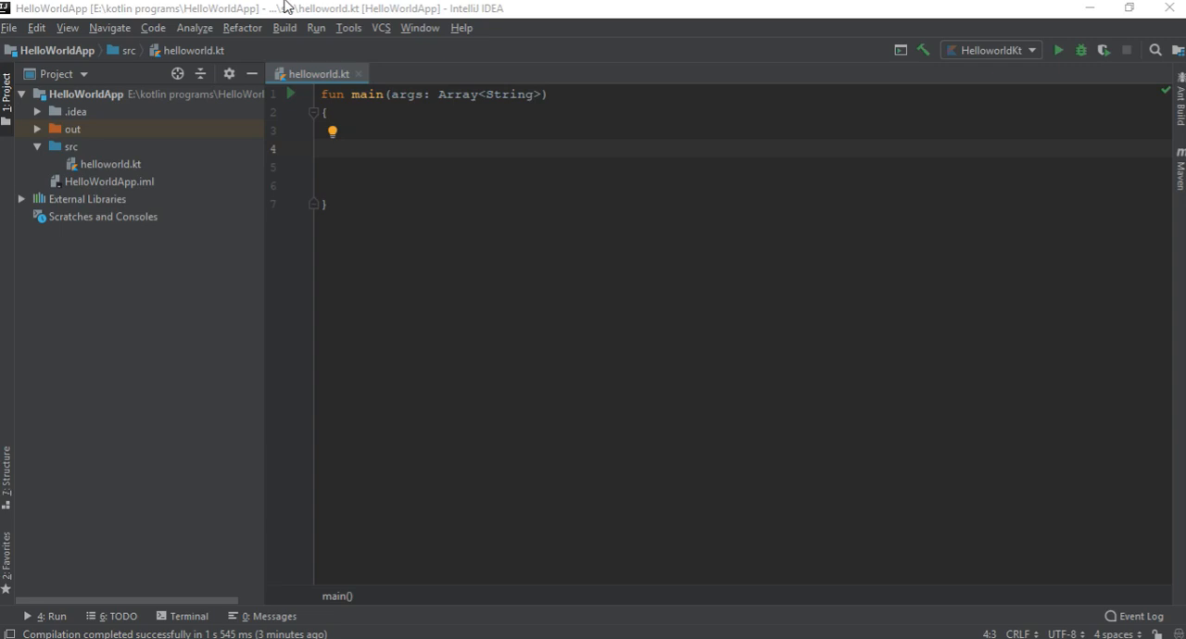
- Declare val names = arrayOf("Thomas","John","Anderson","Francis","Jacob") inside main
{"action": "left_click", "coordinate": [345, 131]}
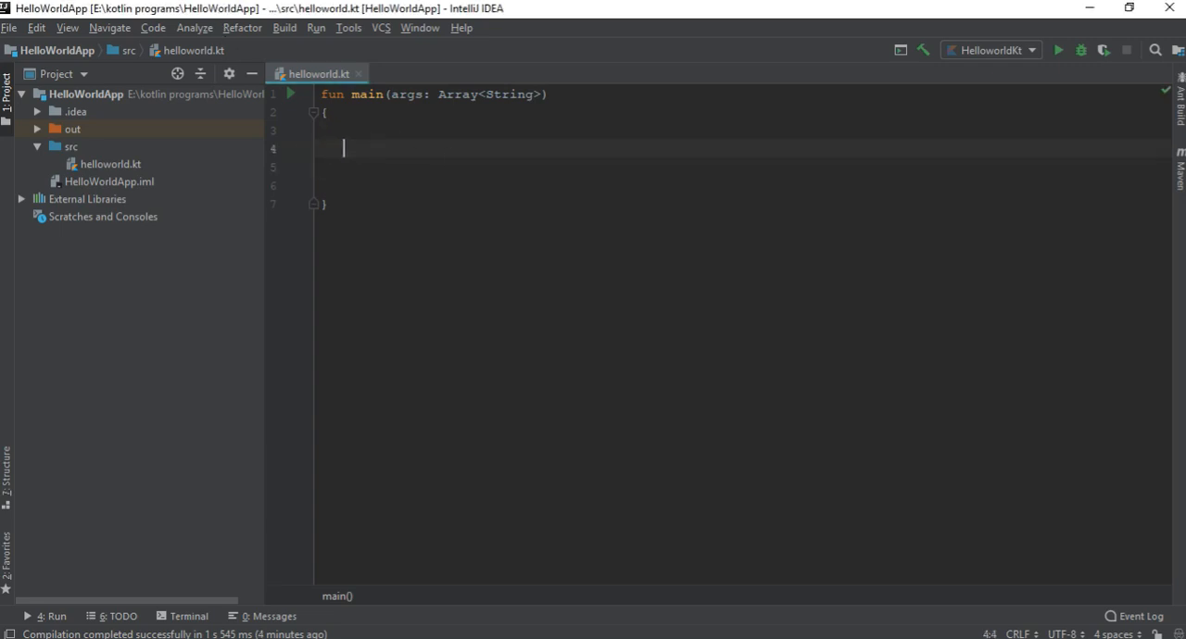
{"action": "type", "text": "val name"}
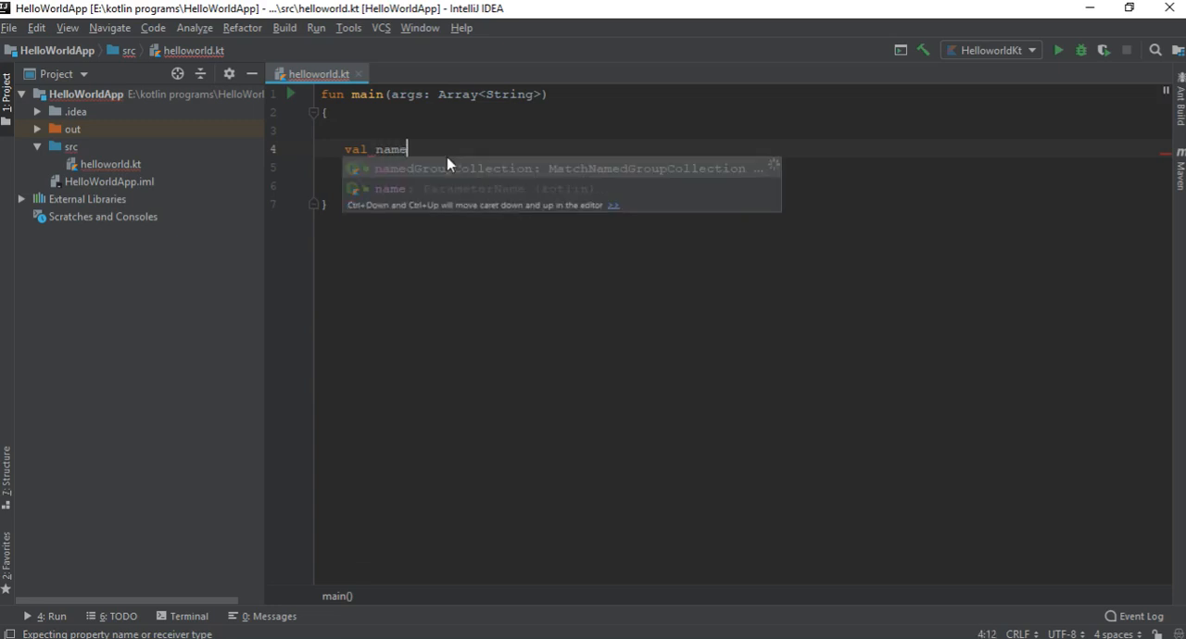
{"action": "type", "text": "s ="}
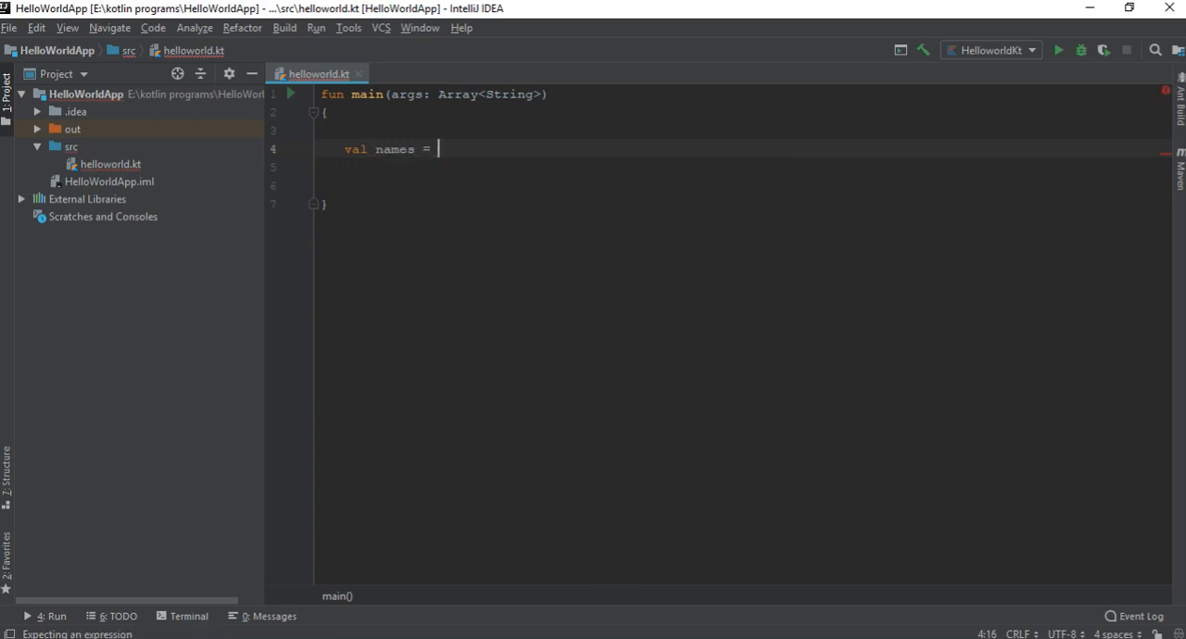
{"action": "type", "text": "arrayOf()"}
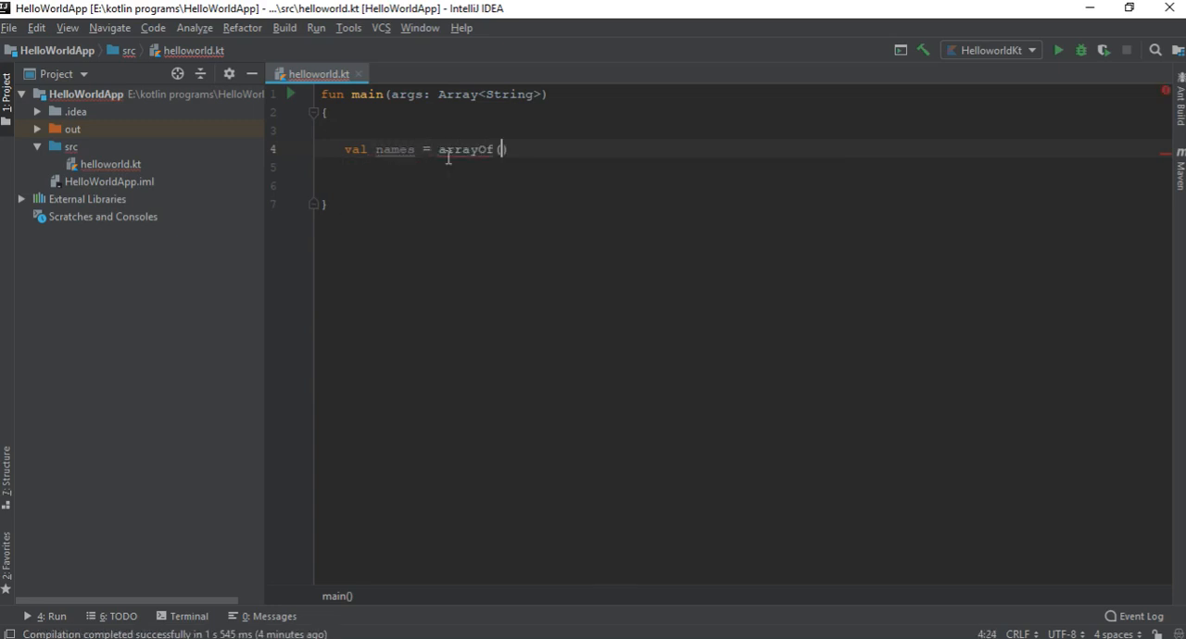
{"action": "type", "text": "\""}
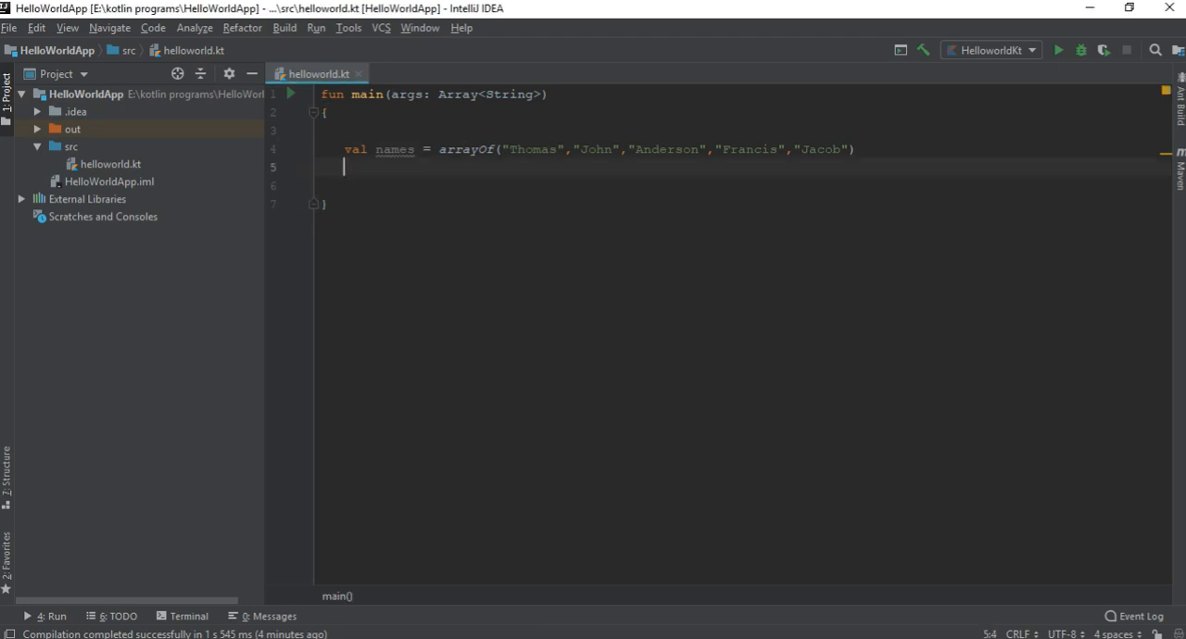
{"action": "type", "text": "for("}
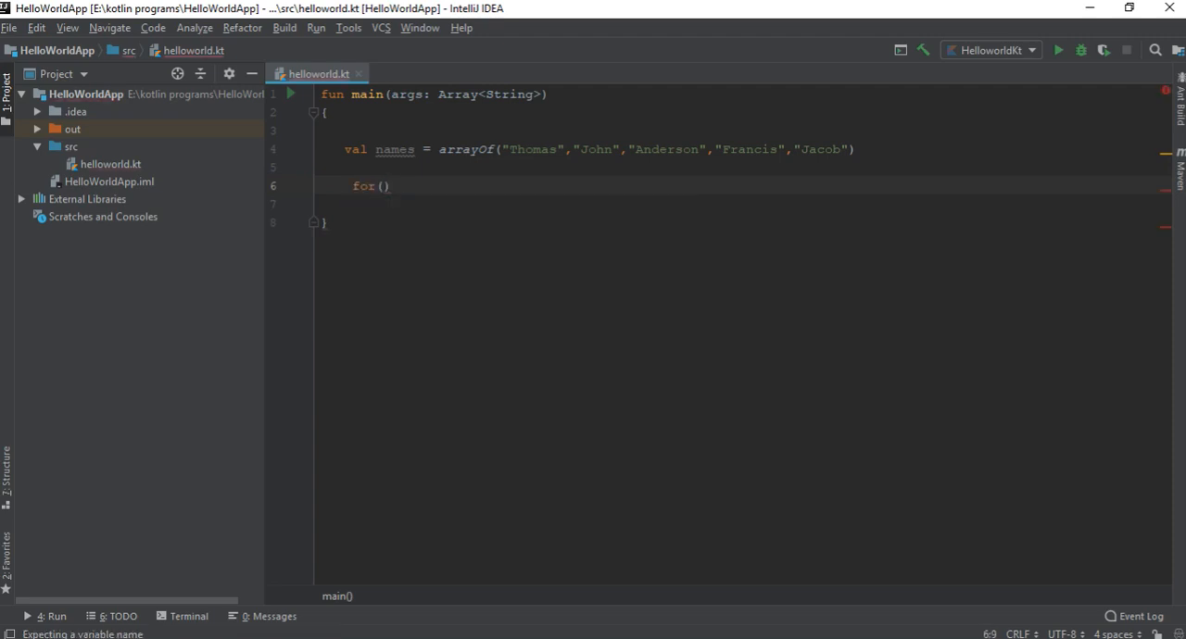
- Write for(item in names) { println(item) } below the array declaration
{"action": "type", "text": "item in names"}
{"action": "left_click", "coordinate": [743, 204]}
{"action": "type", "text": "{"}
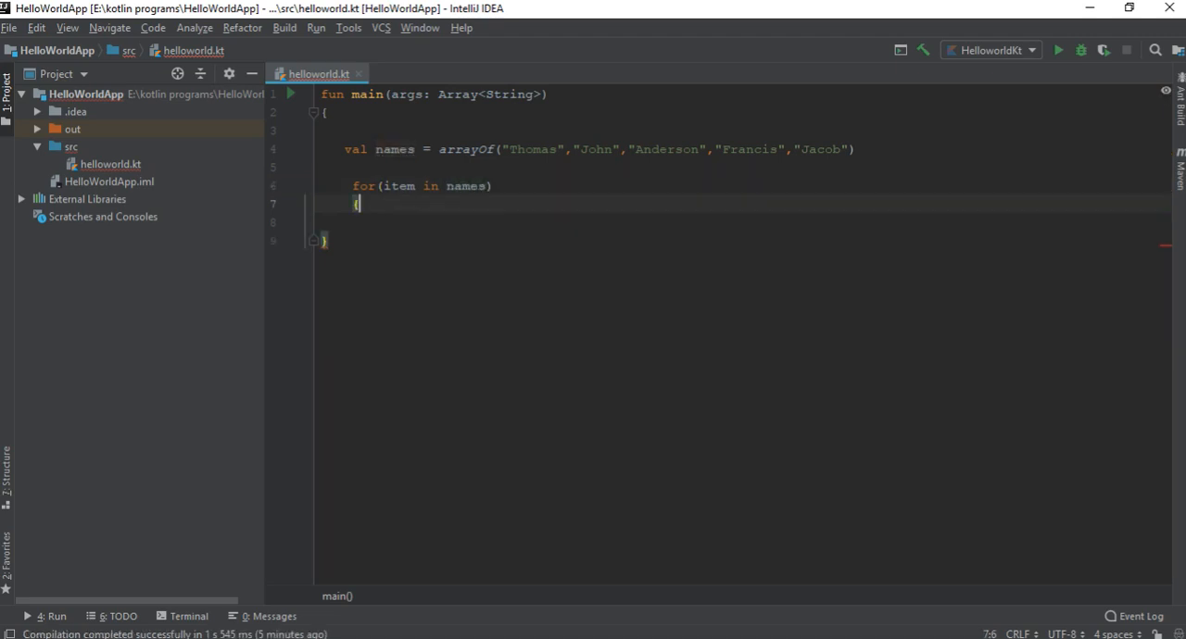
{"action": "type", "text": "println("}
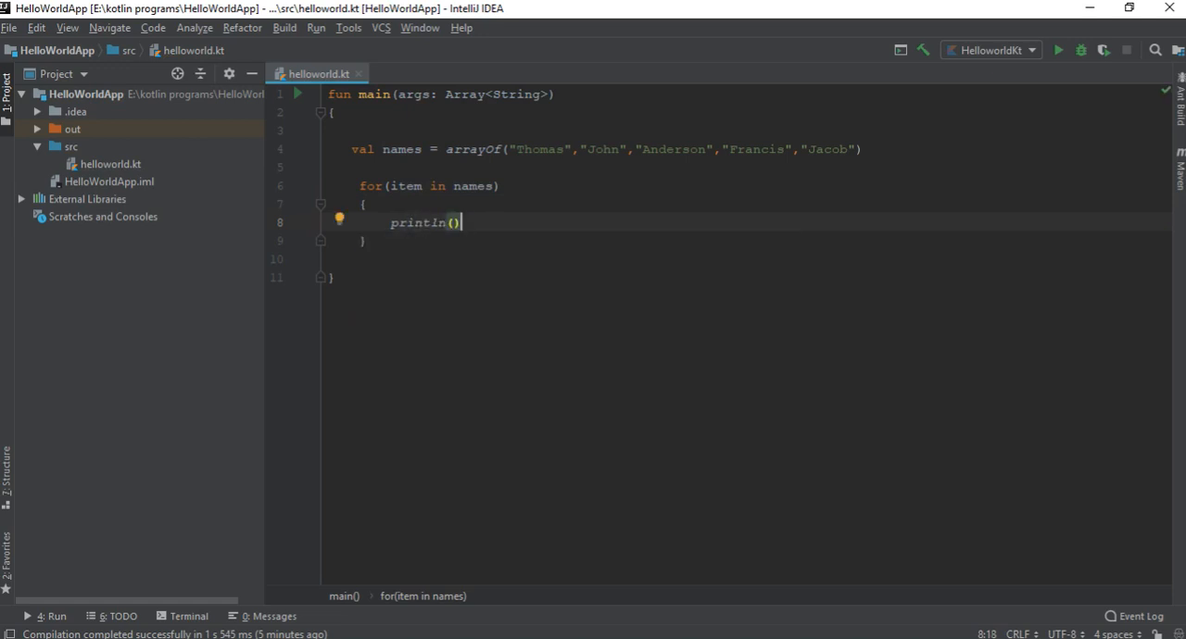
{"action": "type", "text": "item"}
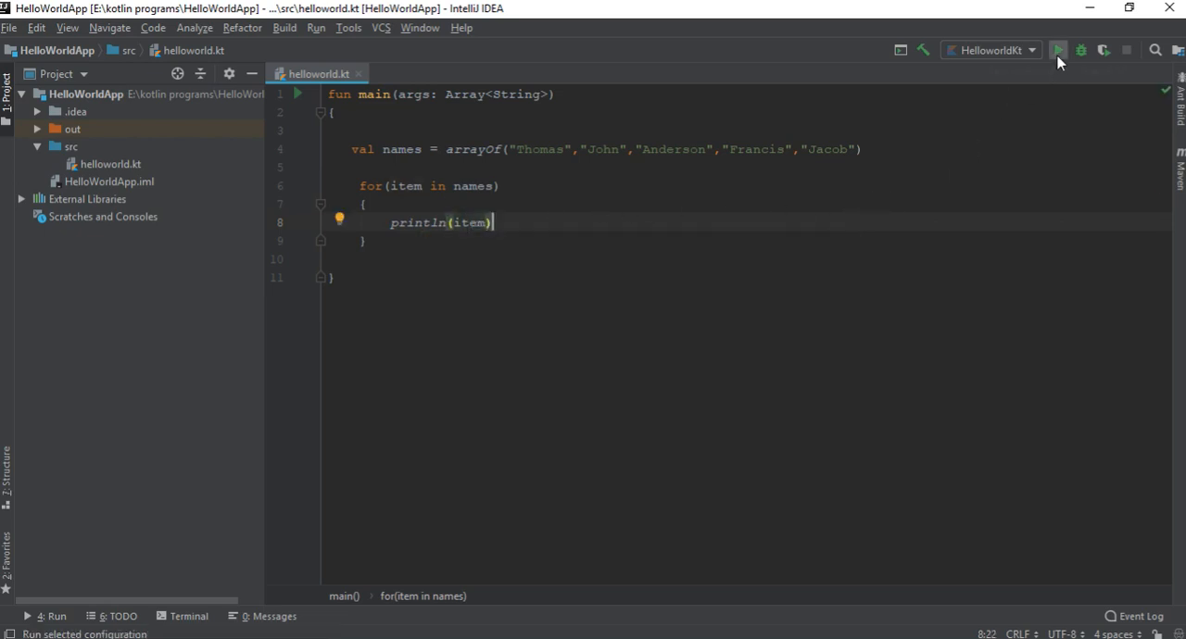
- Run the program, then hide the Run output again
{"action": "left_click", "coordinate": [1057, 50]}
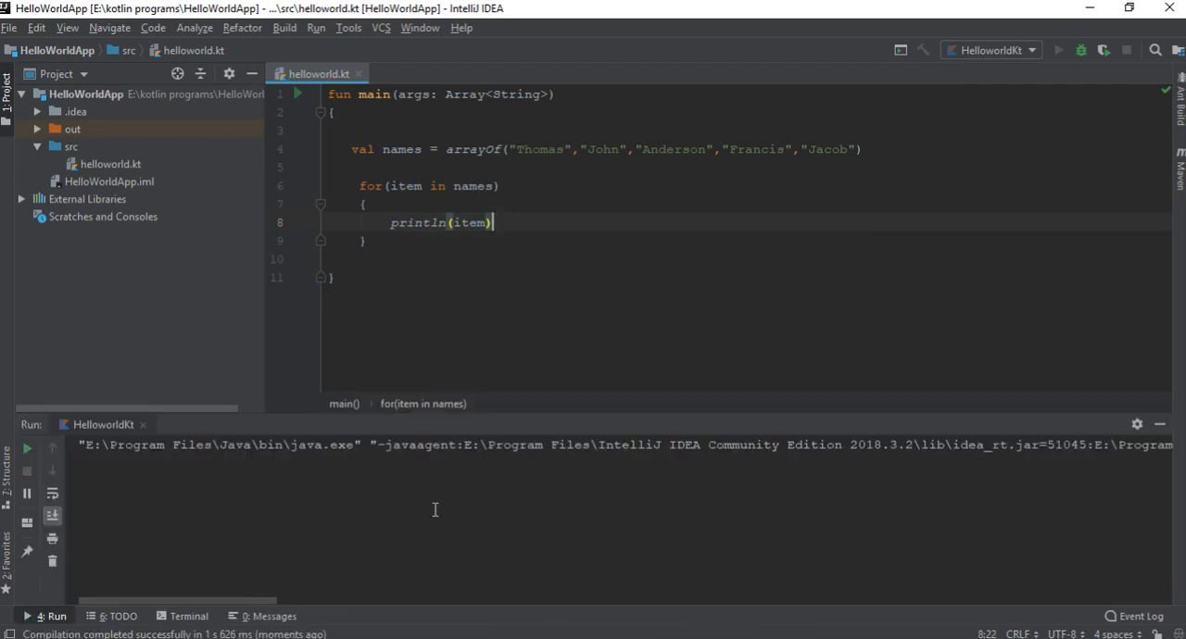
{"action": "left_click", "coordinate": [1058, 50]}
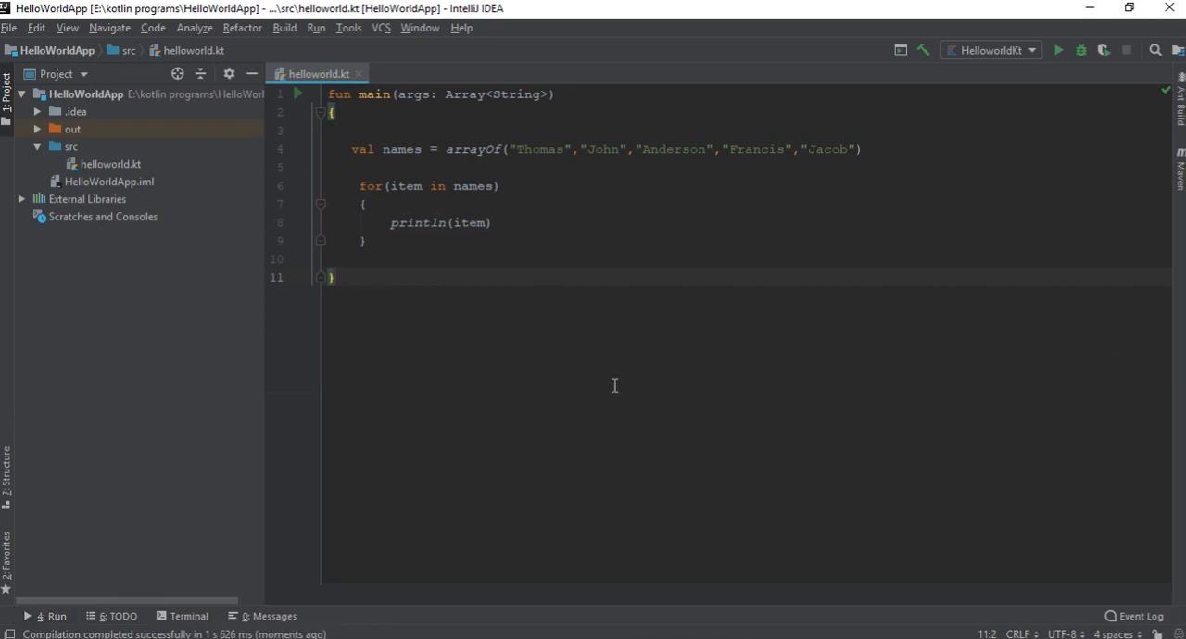
{"action": "mouse_move", "coordinate": [379, 245]}
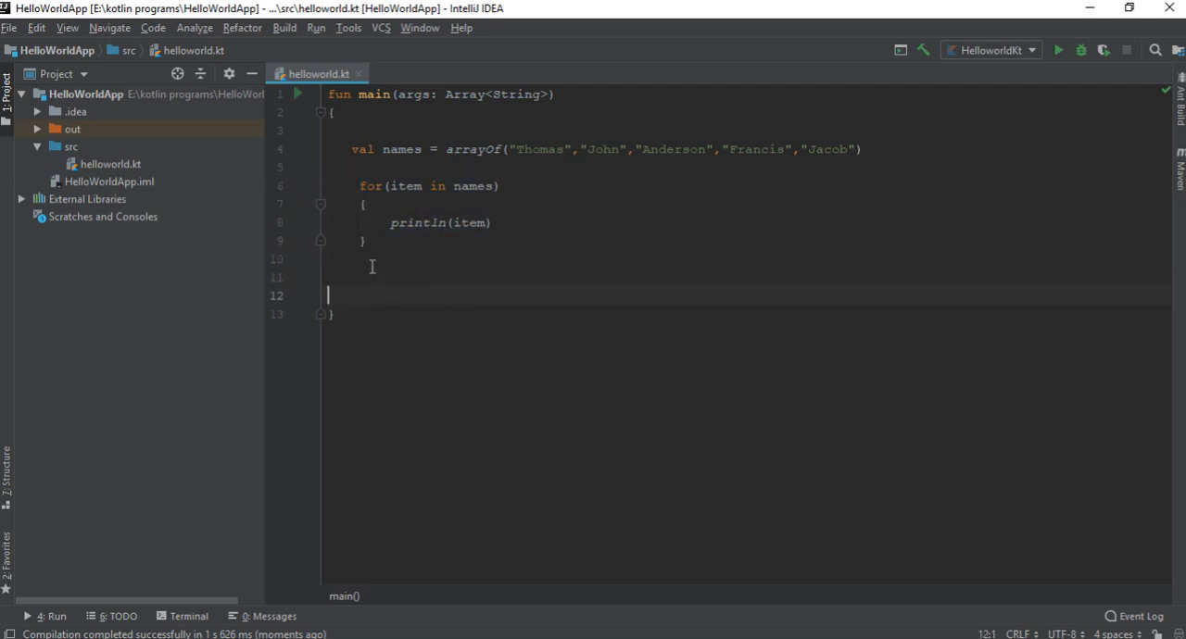
- Write for(index in names.indices) printing "names[$index] :"+names[index]
{"action": "type", "text": "for(in"}
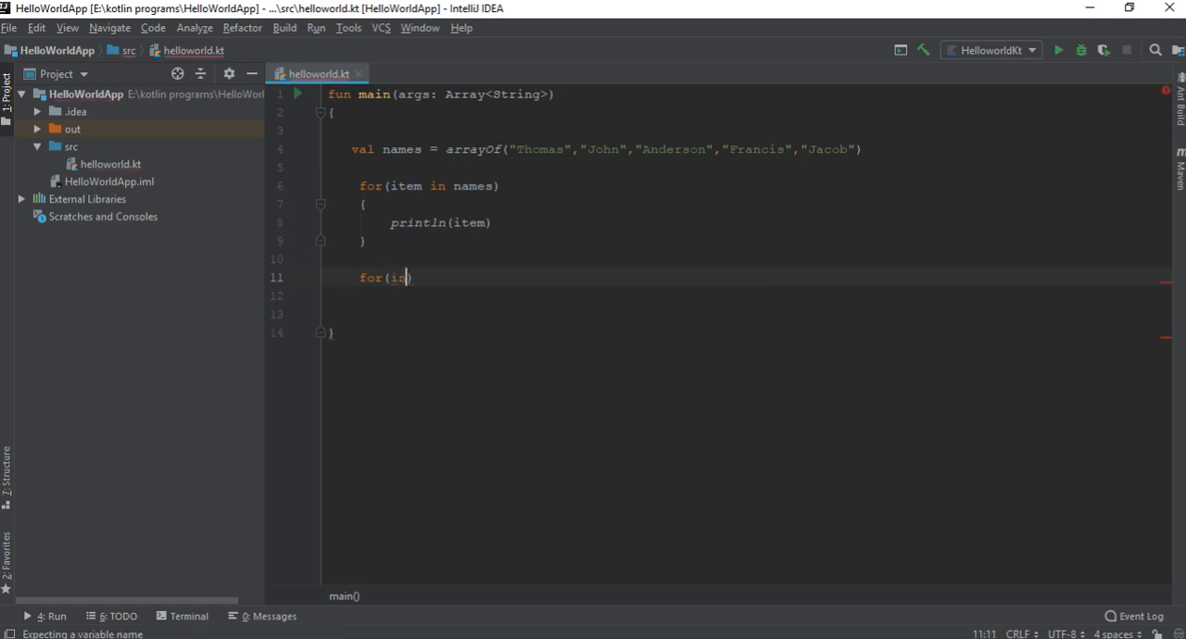
{"action": "type", "text": "ndex in"}
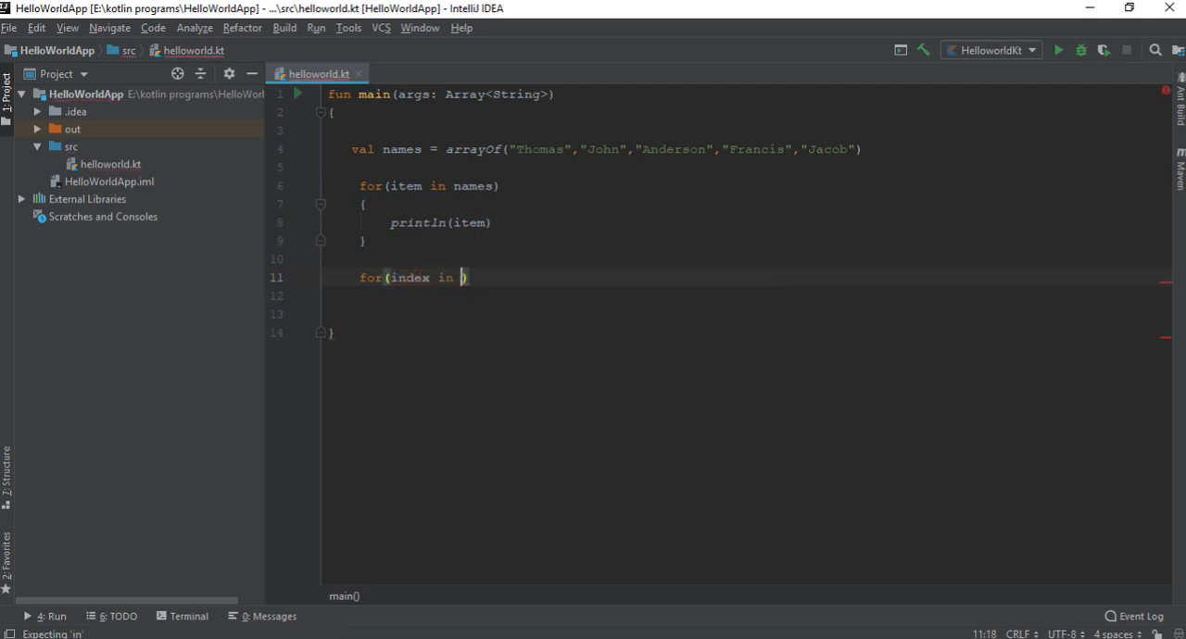
{"action": "type", "text": "names"}
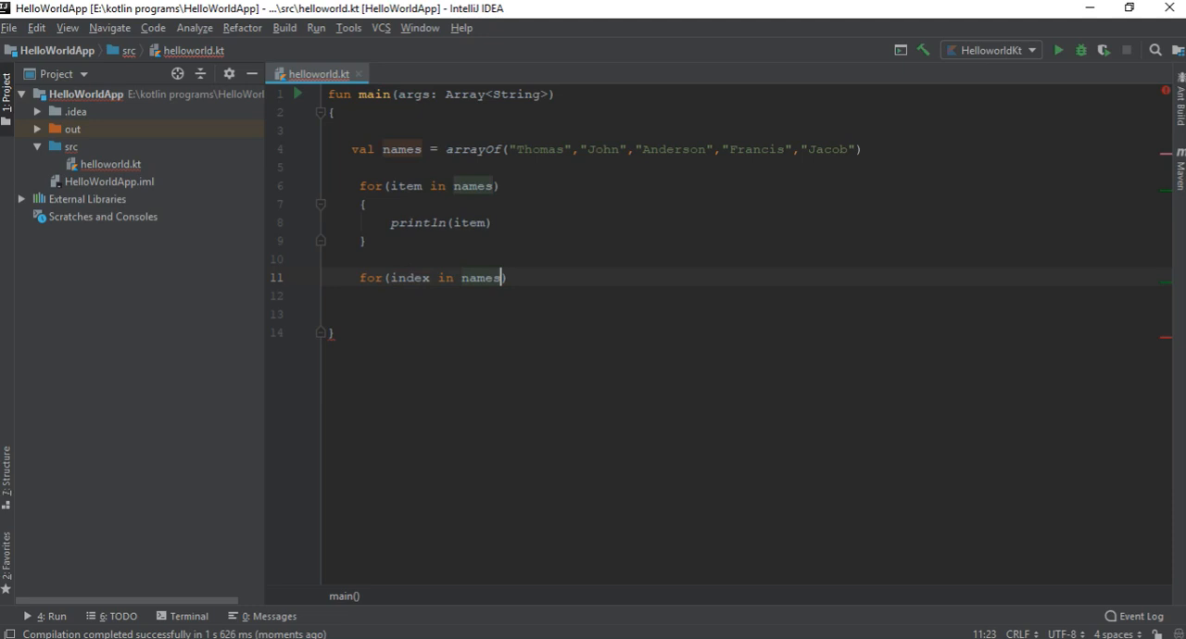
{"action": "type", "text": ".indices"}
{"action": "type", "text": "p"}
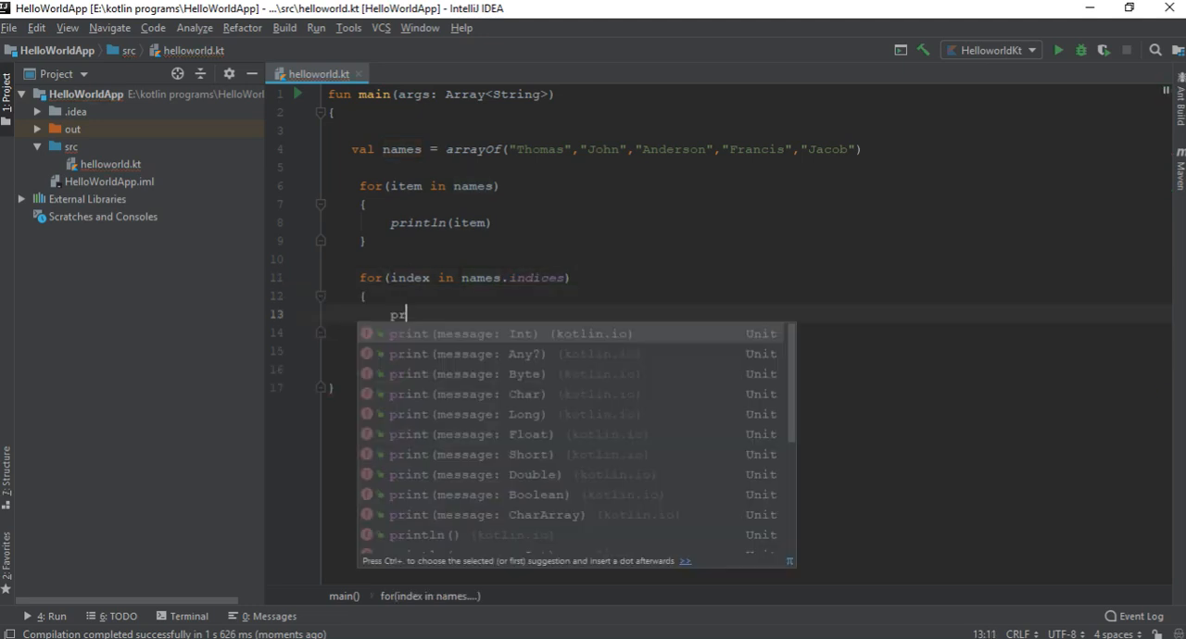
{"action": "type", "text": "rintln"}
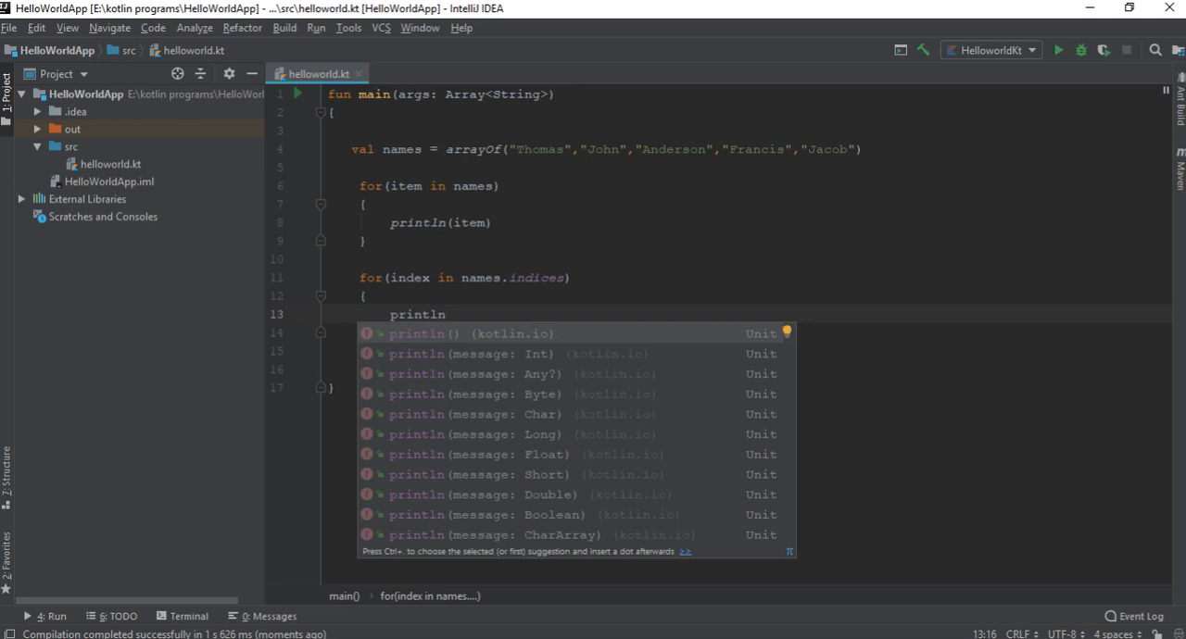
{"action": "left_click", "coordinate": [421, 334]}
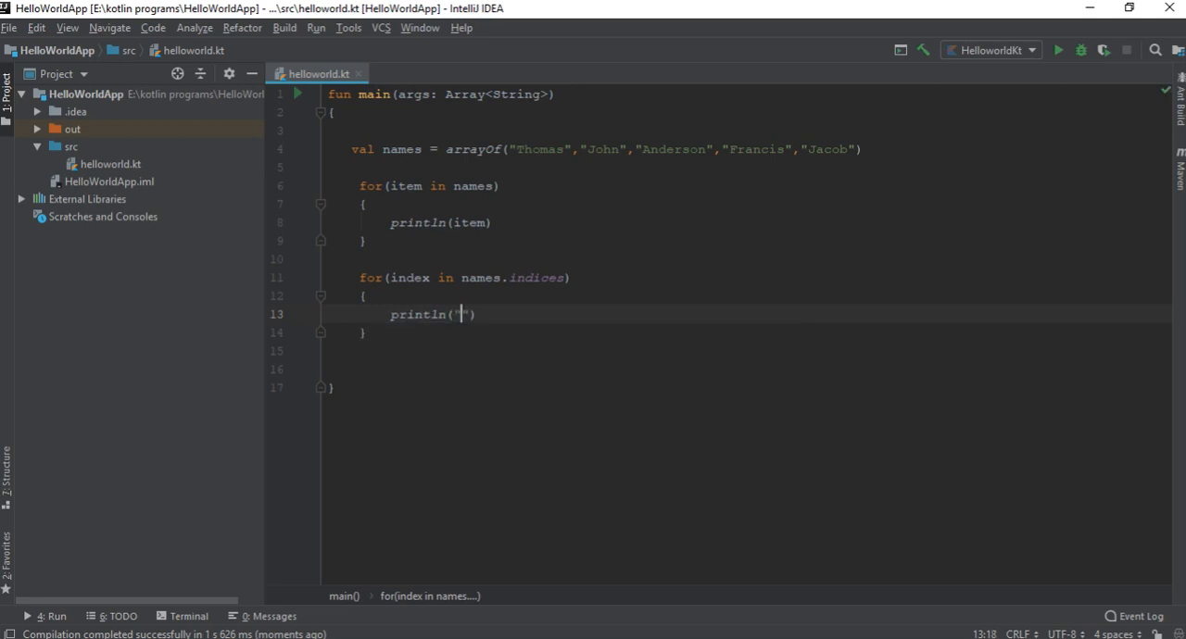
{"action": "type", "text": "names[]"}
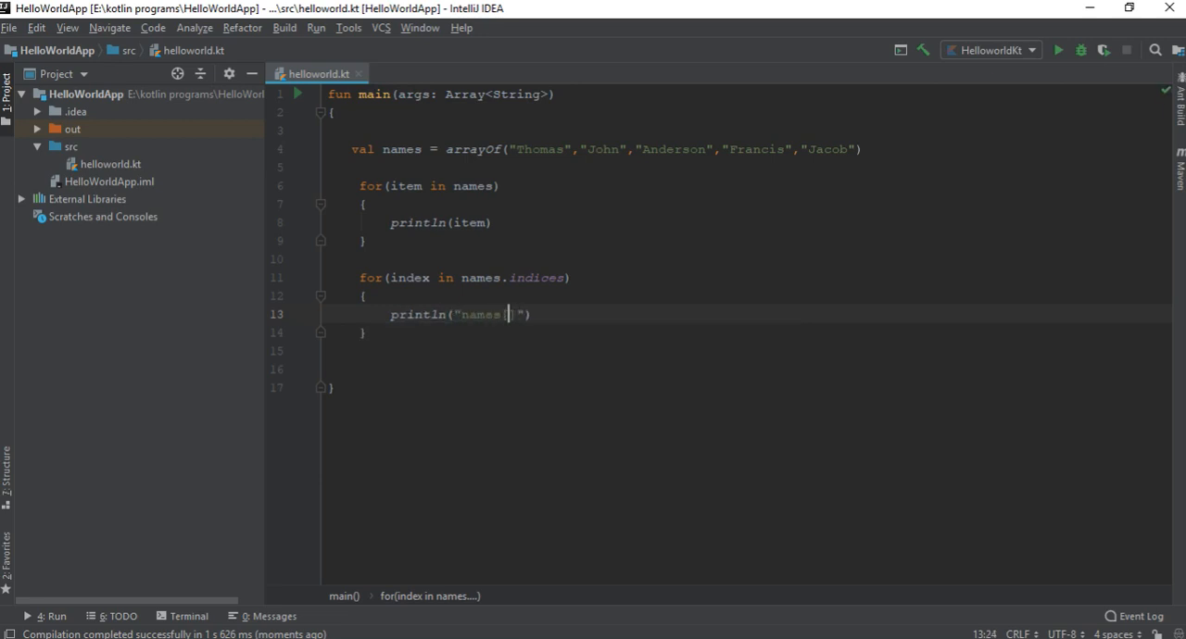
{"action": "type", "text": "$index"}
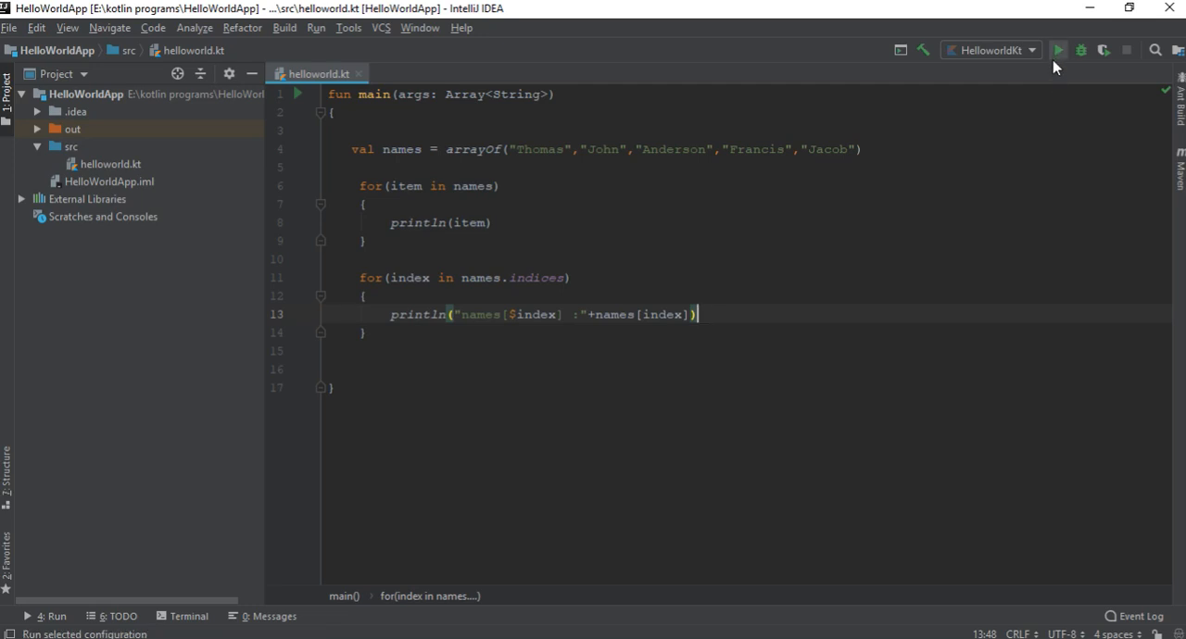
- Run to list names[0] :Thomas through names[4] :Jacob, then hide the output
{"action": "left_click", "coordinate": [1058, 50]}
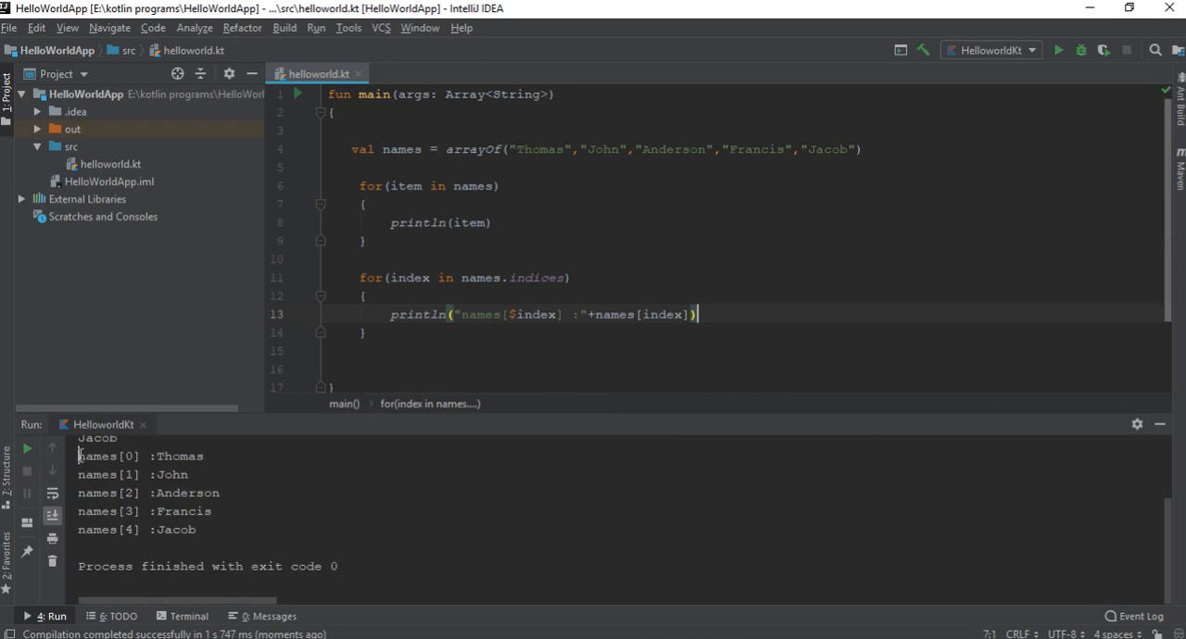
{"action": "left_click", "coordinate": [681, 371]}
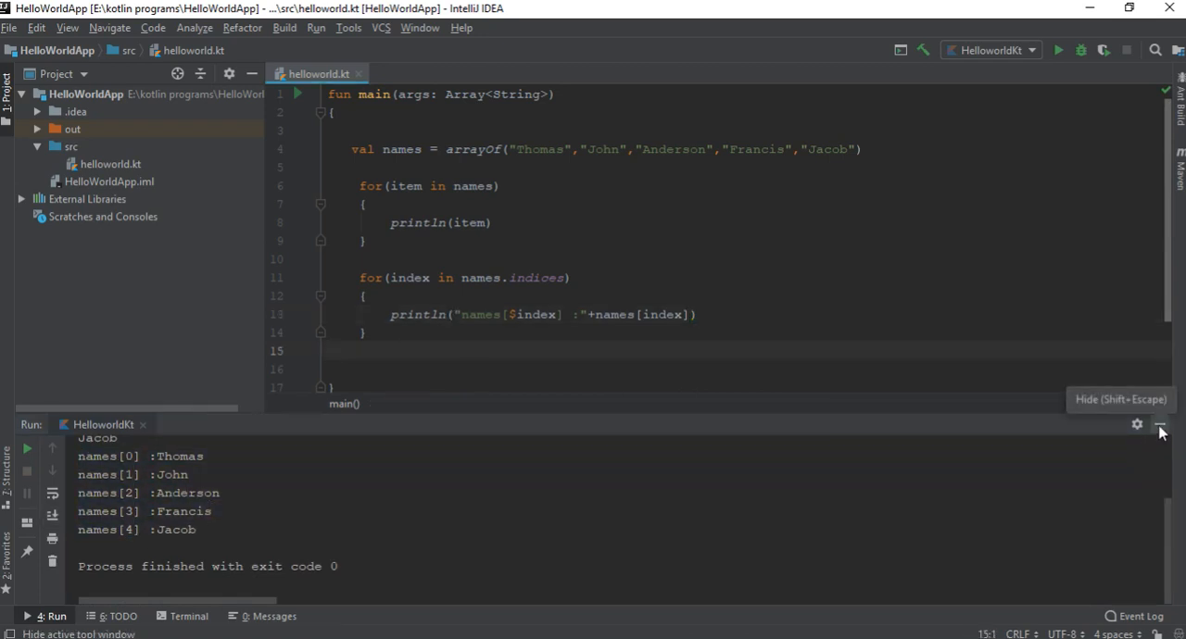
{"action": "left_click", "coordinate": [1160, 424]}
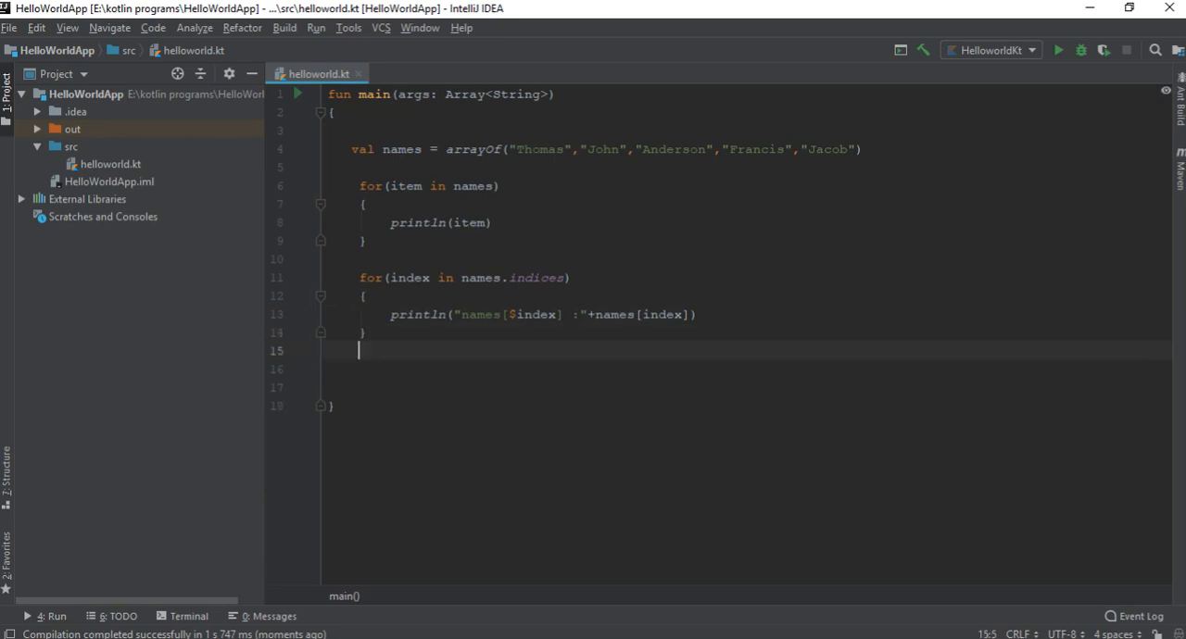
{"action": "type", "text": "for ("}
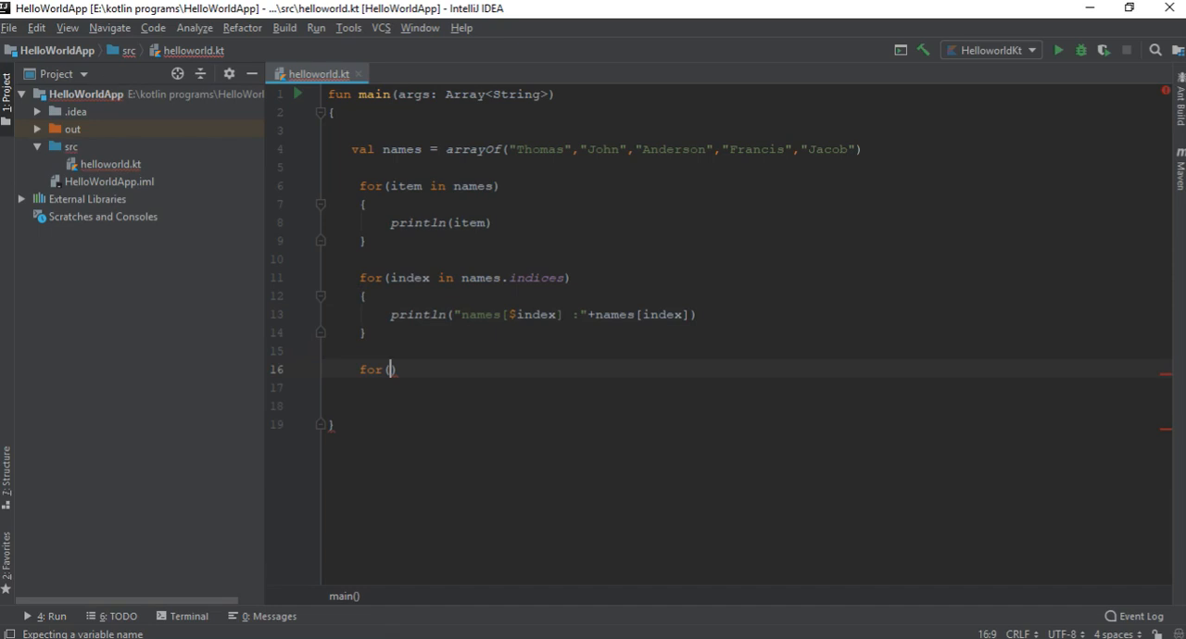
- Write for(i in 1..5) { println(i) } below the indices loop
{"action": "type", "text": "i"}
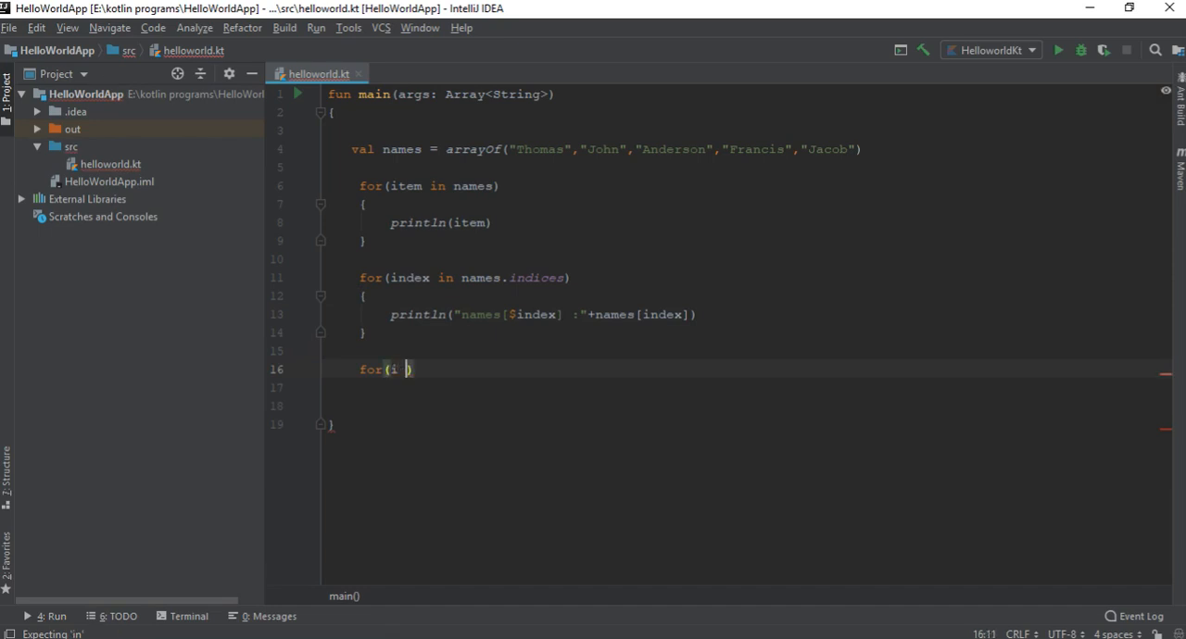
{"action": "type", "text": "in 1"}
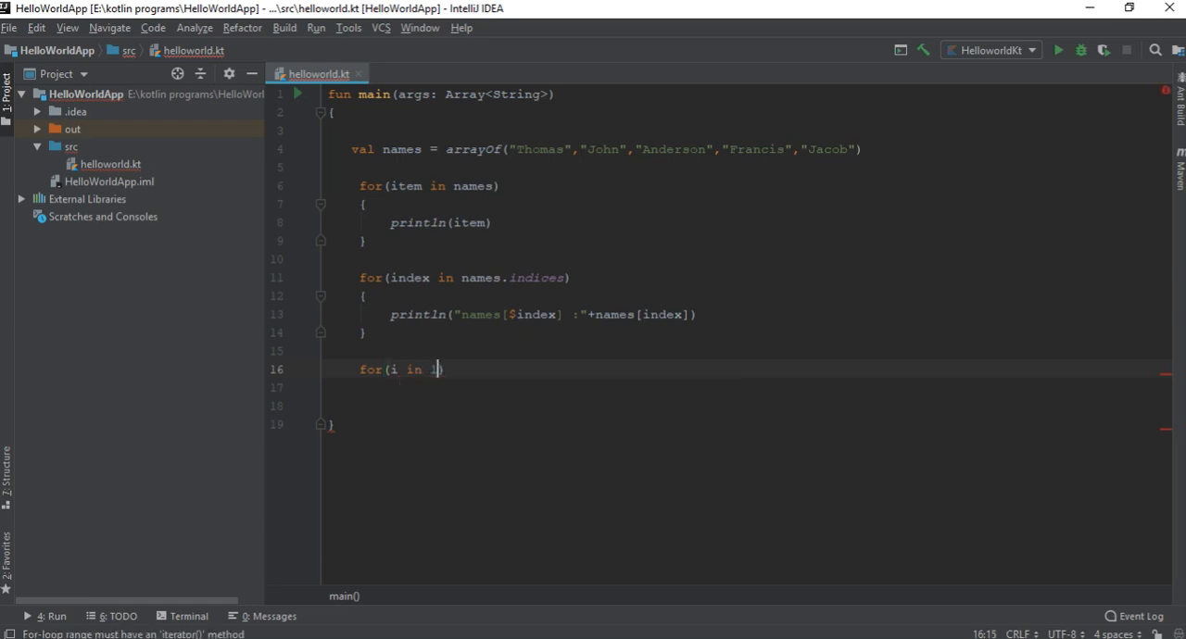
{"action": "type", "text": "..5"}
{"action": "left_click", "coordinate": [761, 387]}
{"action": "type", "text": "{"}
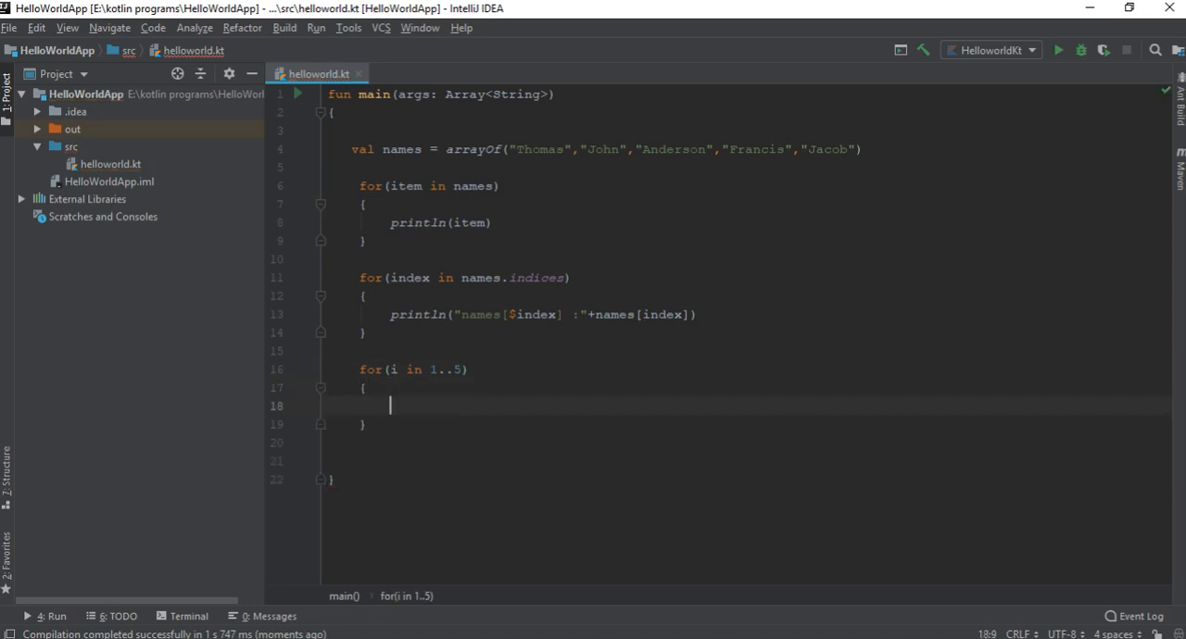
{"action": "type", "text": "fo"}
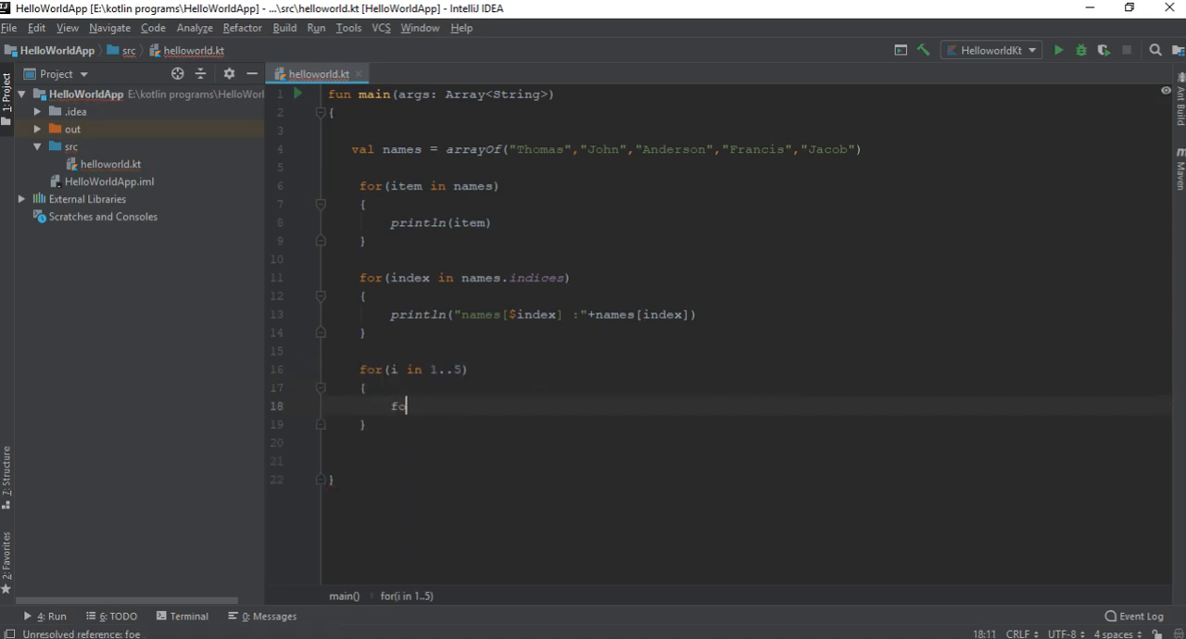
{"action": "type", "text": "rintln("}
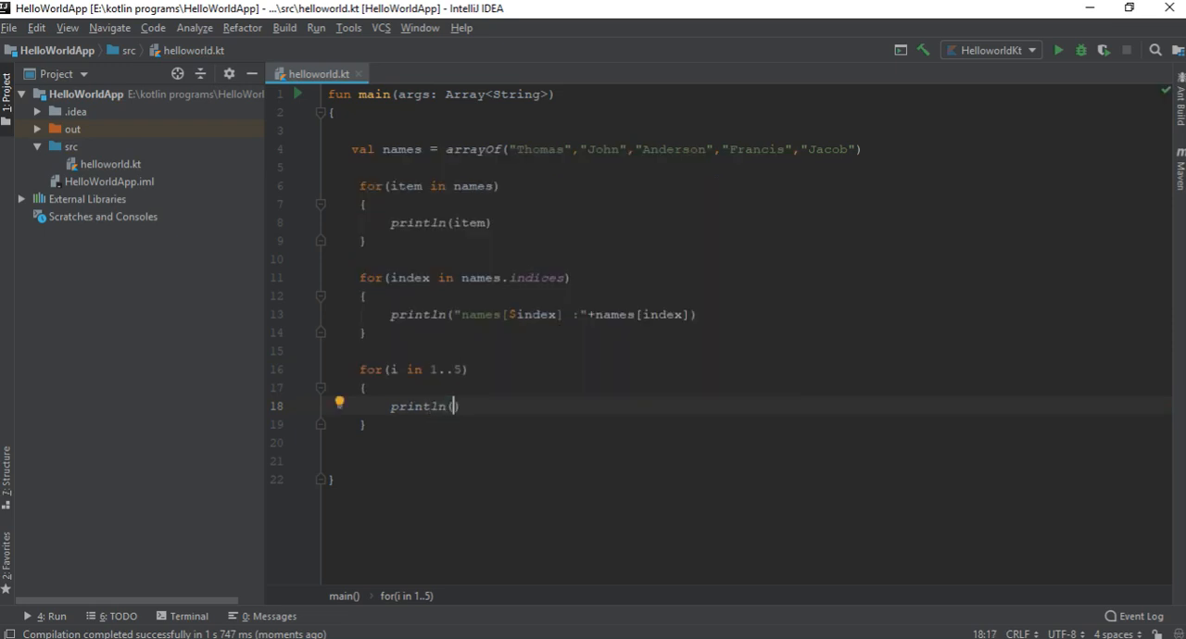
{"action": "type", "text": "i"}
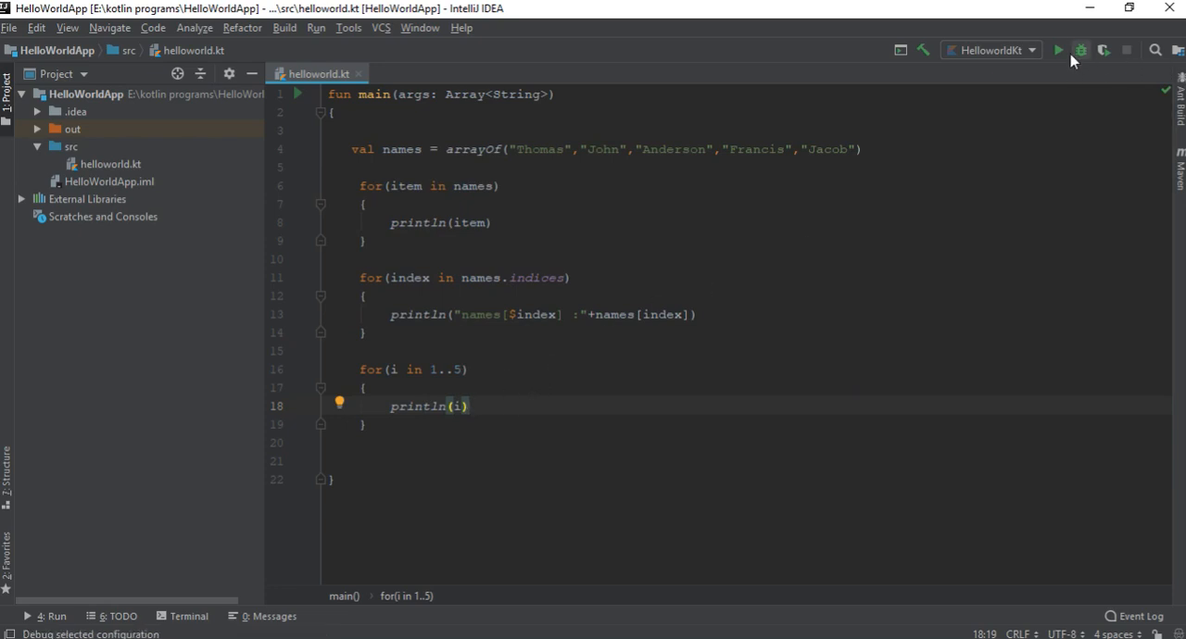
- Run the program to print 1 through 5, then return the caret below the loop
{"action": "left_click", "coordinate": [1080, 50]}
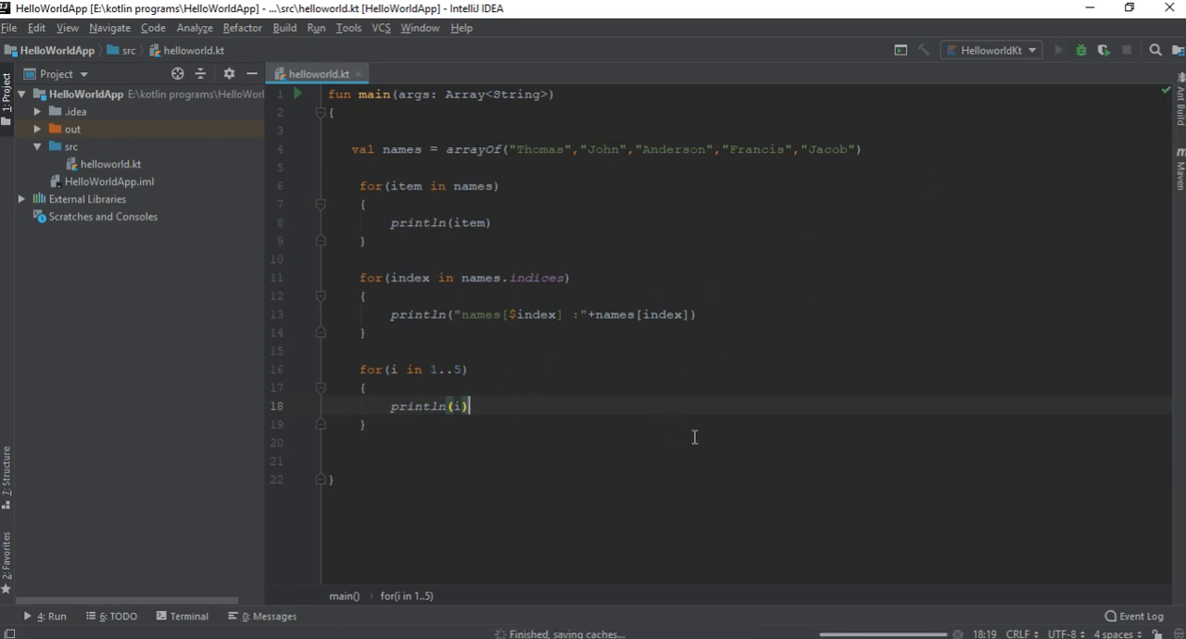
{"action": "left_click", "coordinate": [1057, 50]}
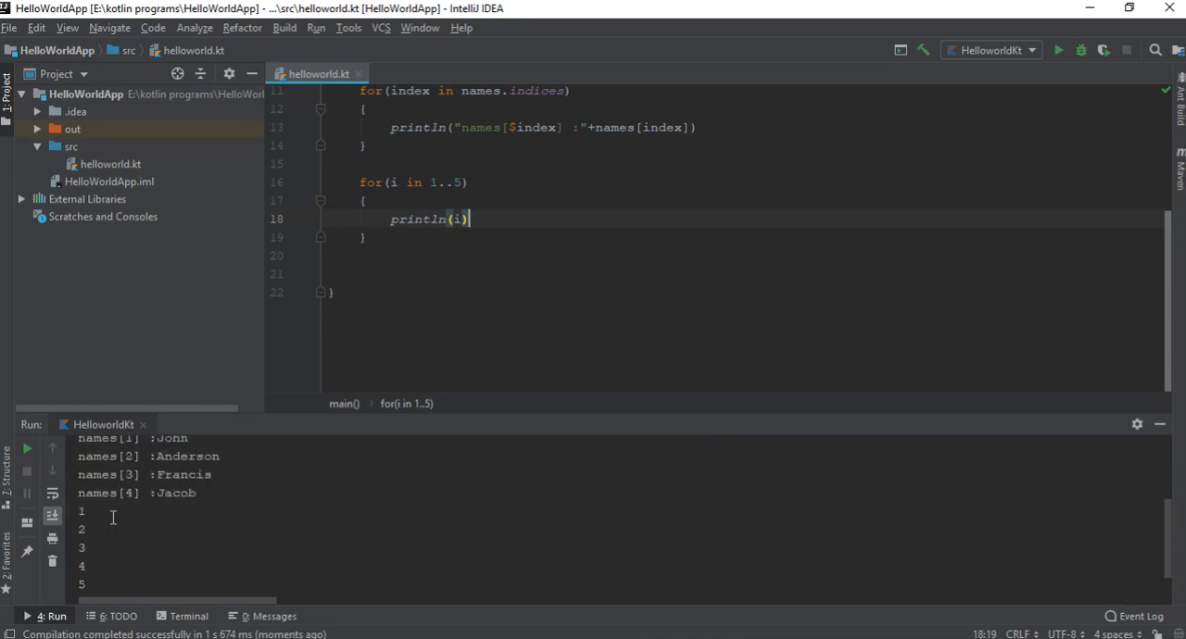
{"action": "left_click", "coordinate": [470, 255]}
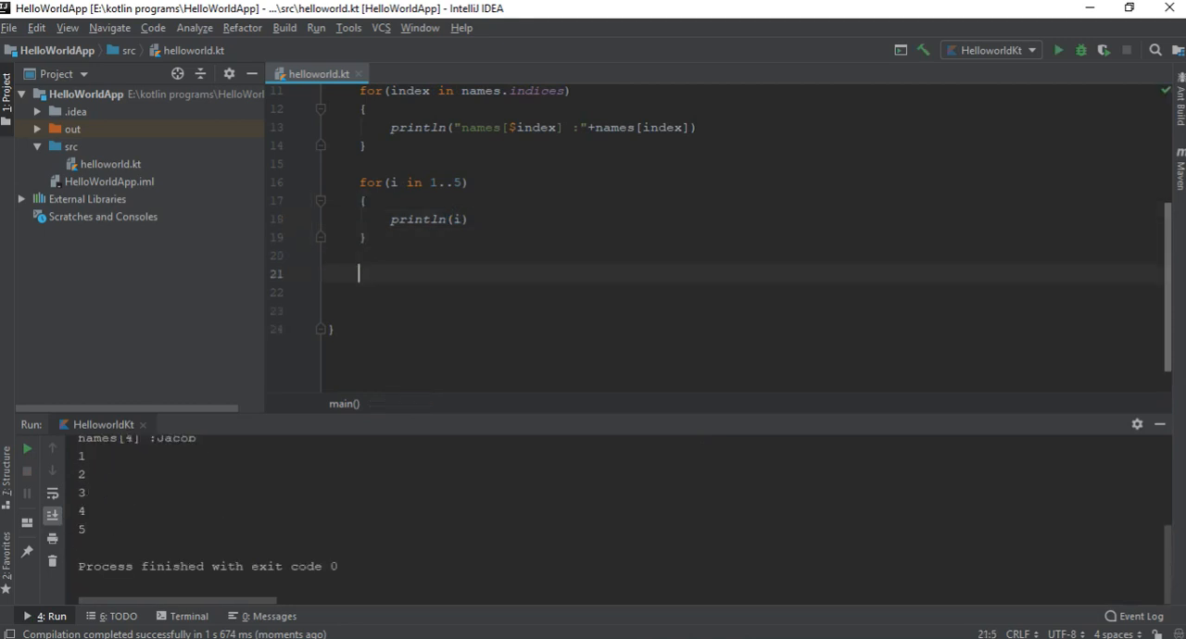
{"action": "mouse_move", "coordinate": [676, 364]}
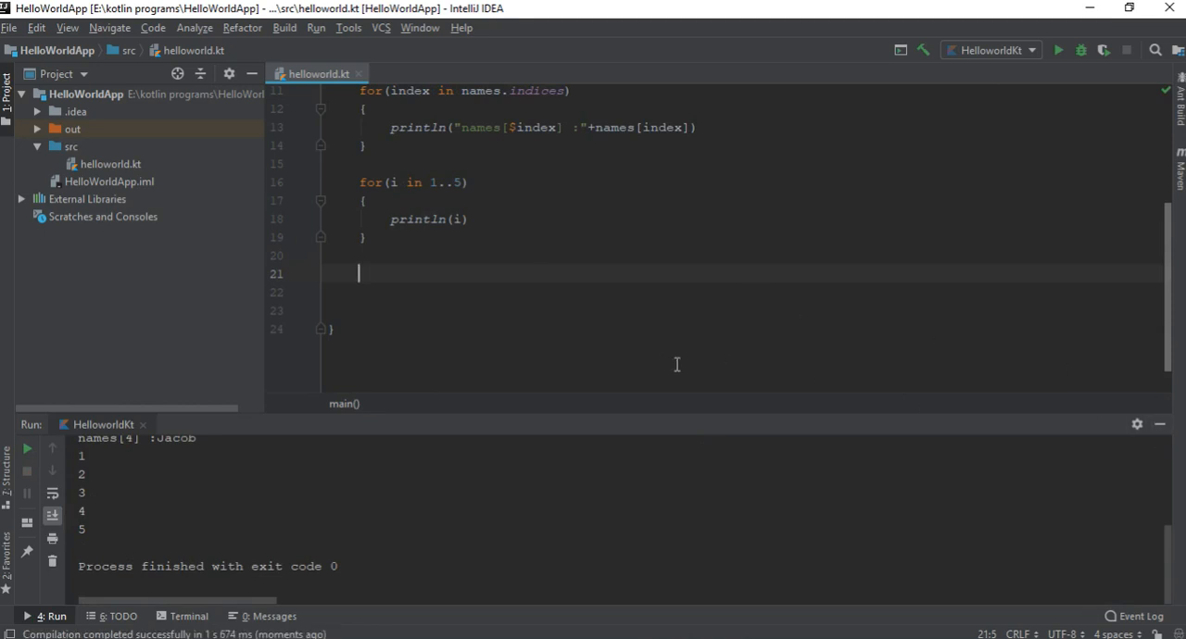
- Add a println("****************") divider and val text = "Kotlin"
{"action": "type", "text": "println(\""}
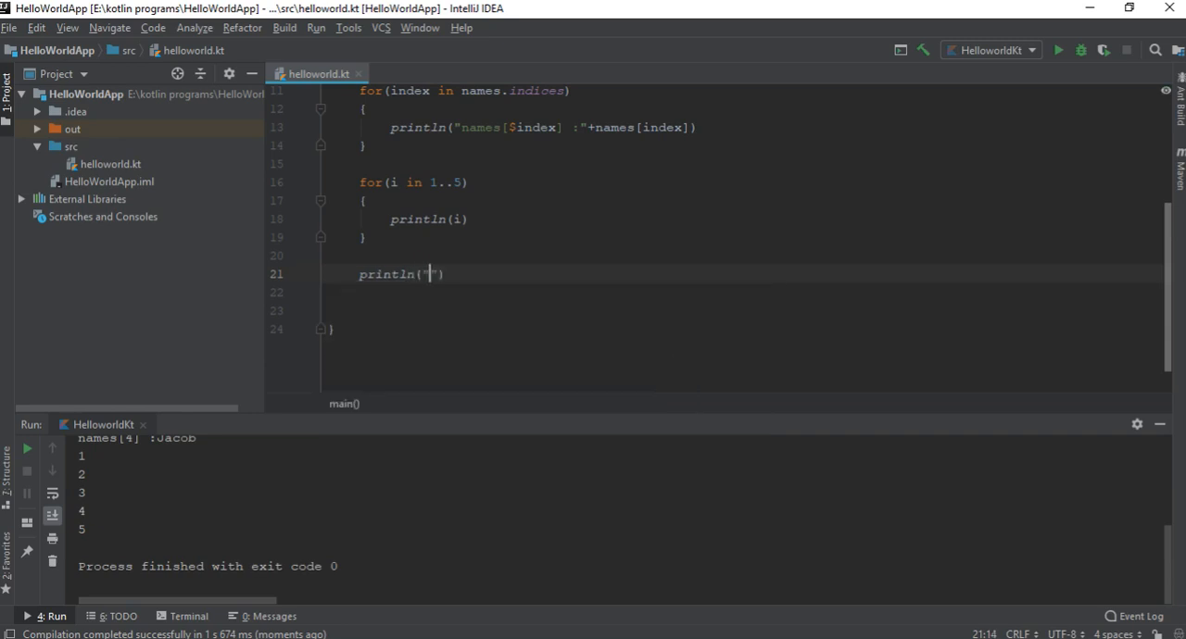
{"action": "type", "text": "****************"}
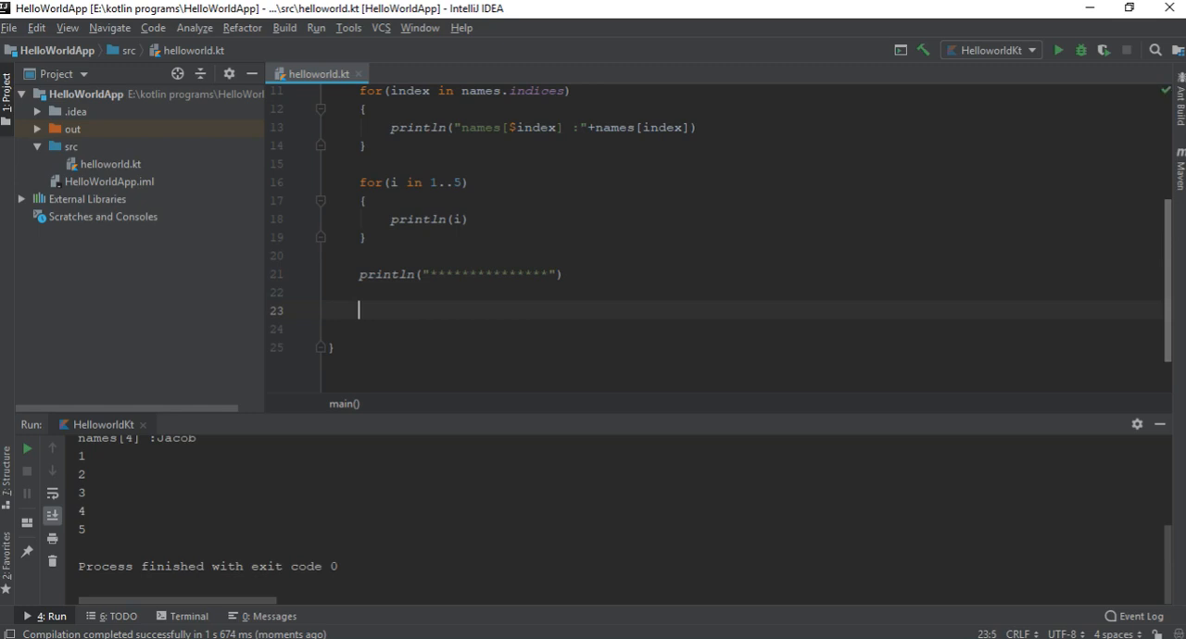
{"action": "type", "text": "val te"}
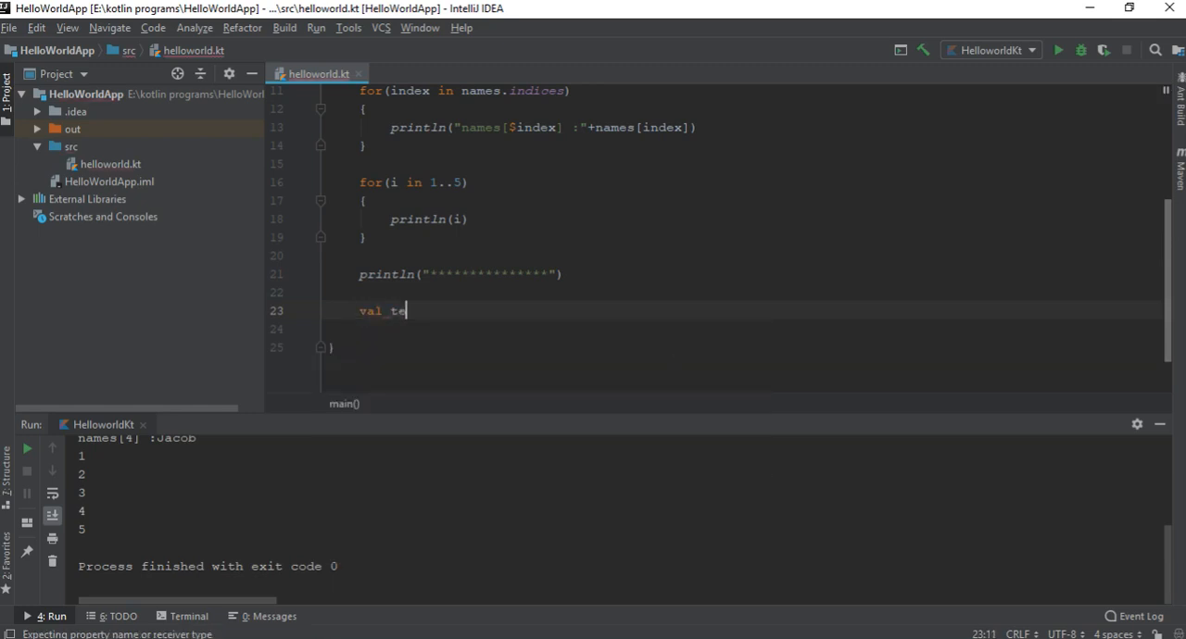
{"action": "type", "text": "xt = \"\""}
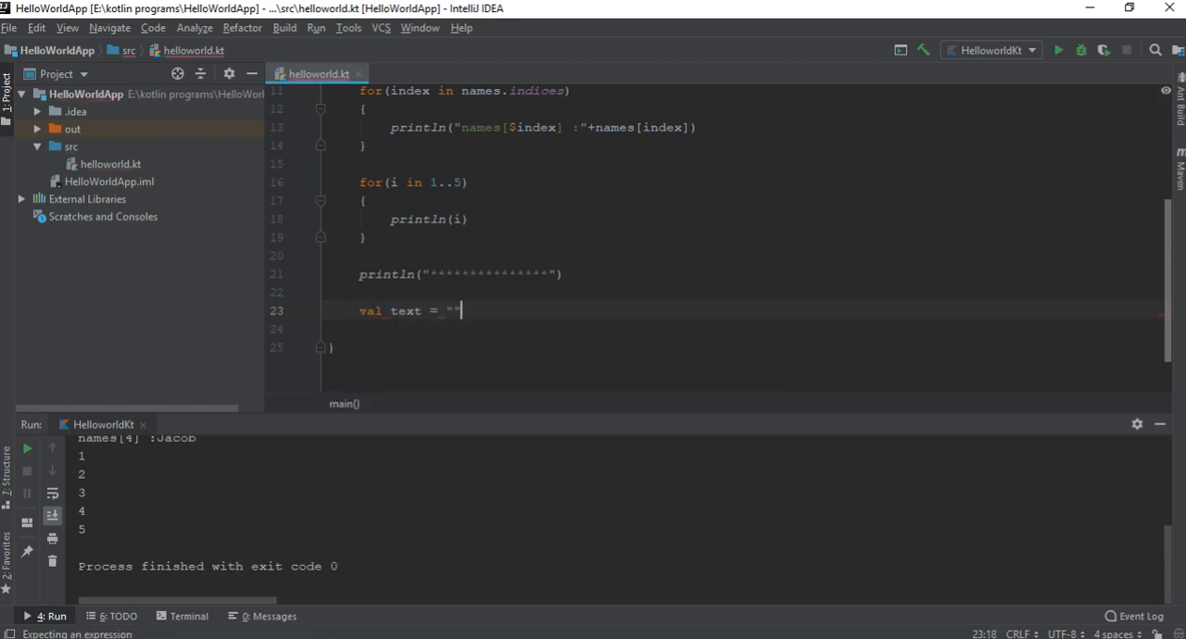
{"action": "type", "text": "Kotlin"}
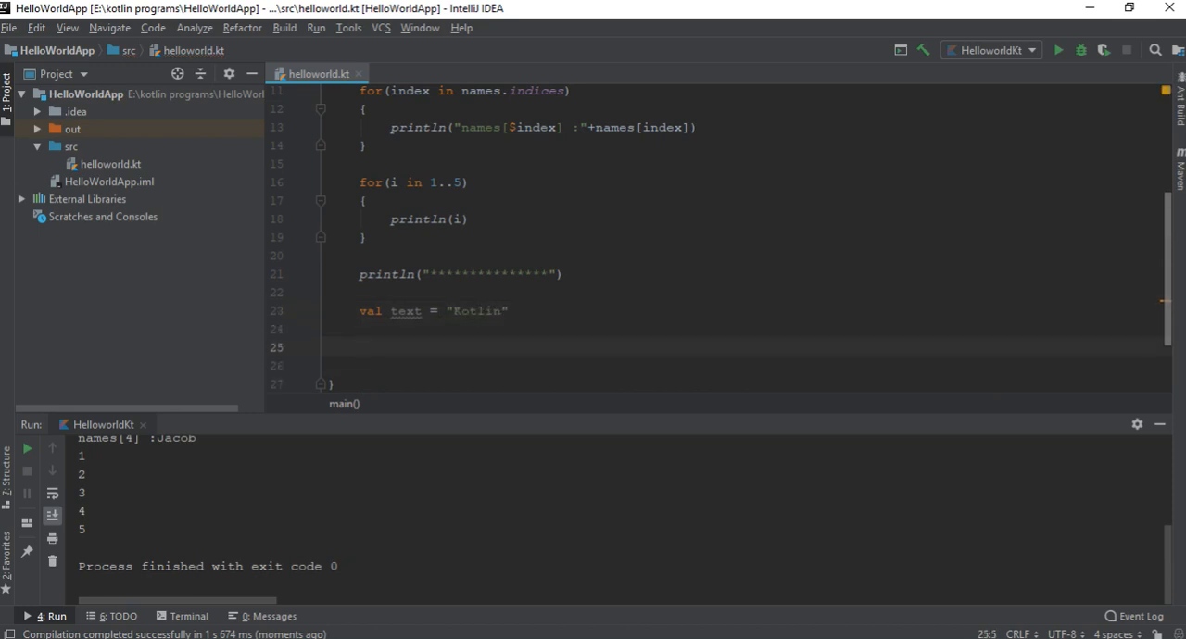
- Write for(letter in text) { println(letter) } to print each letter
{"action": "type", "text": "for("}
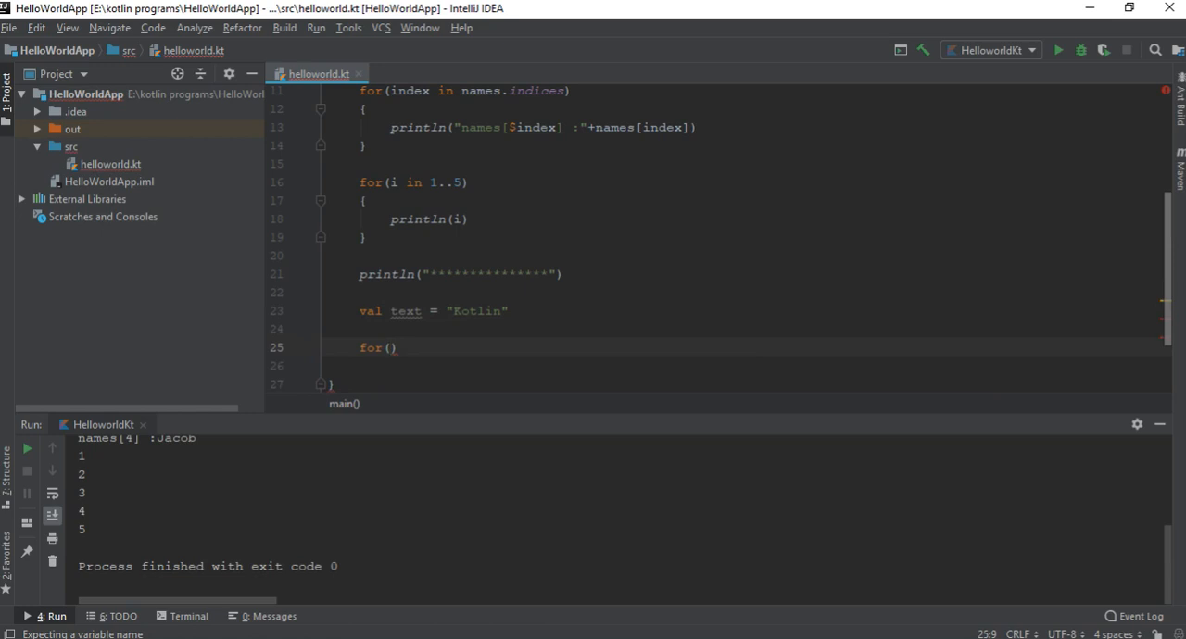
{"action": "type", "text": "letter"}
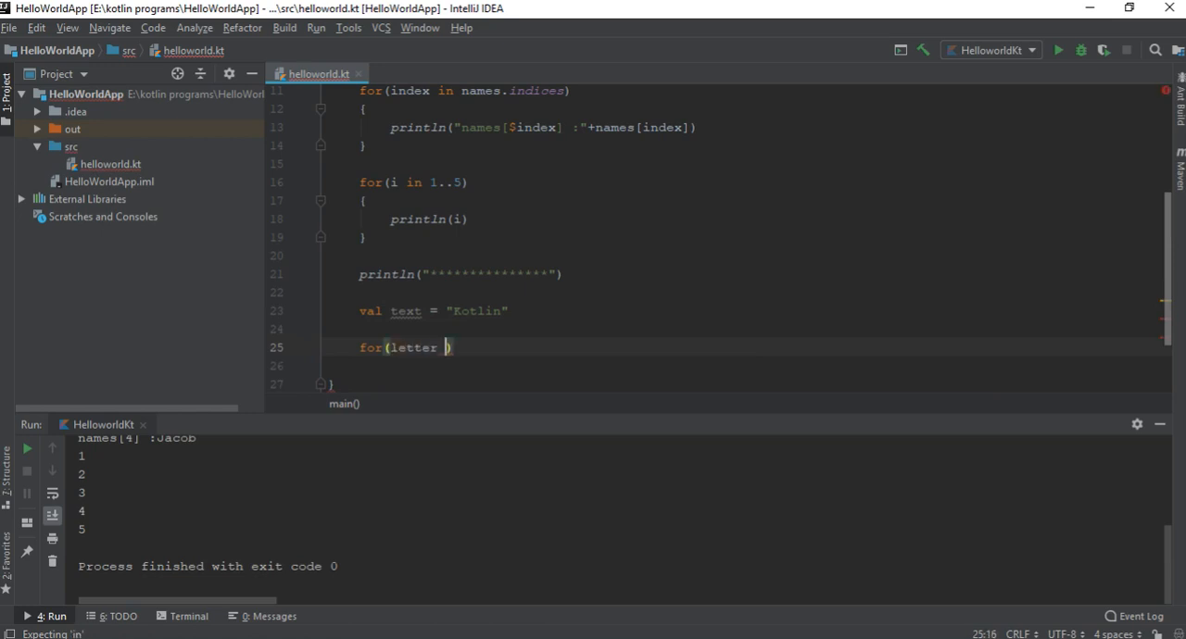
{"action": "type", "text": "in text"}
{"action": "left_click", "coordinate": [743, 366]}
{"action": "type", "text": "{"}
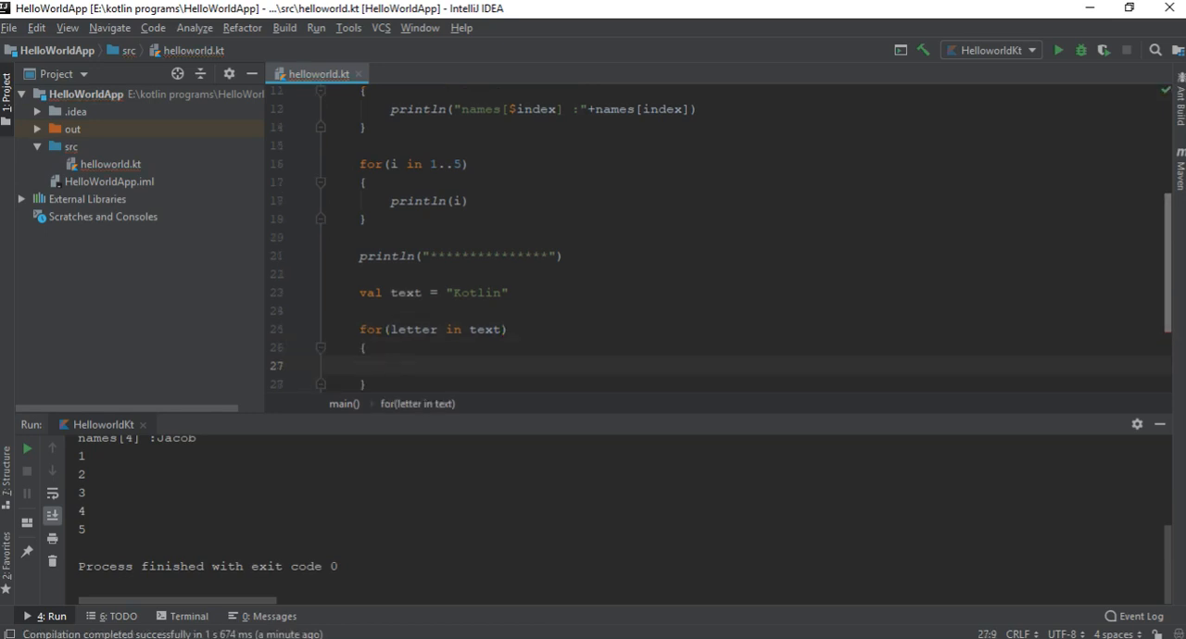
{"action": "type", "text": "print ("}
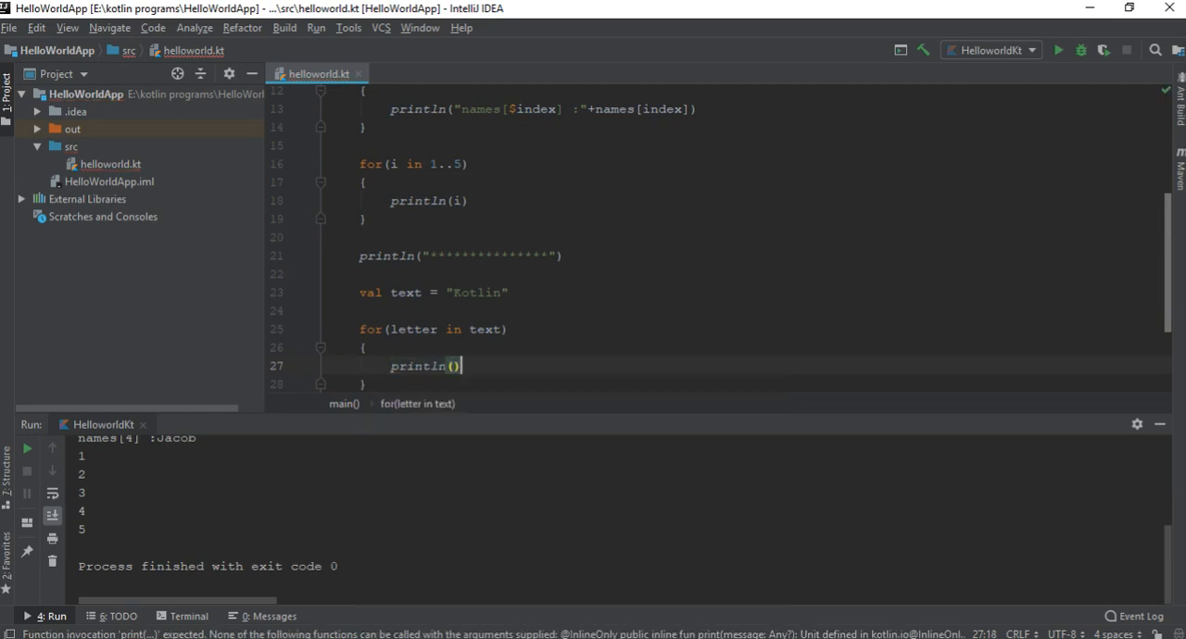
{"action": "type", "text": "l"}
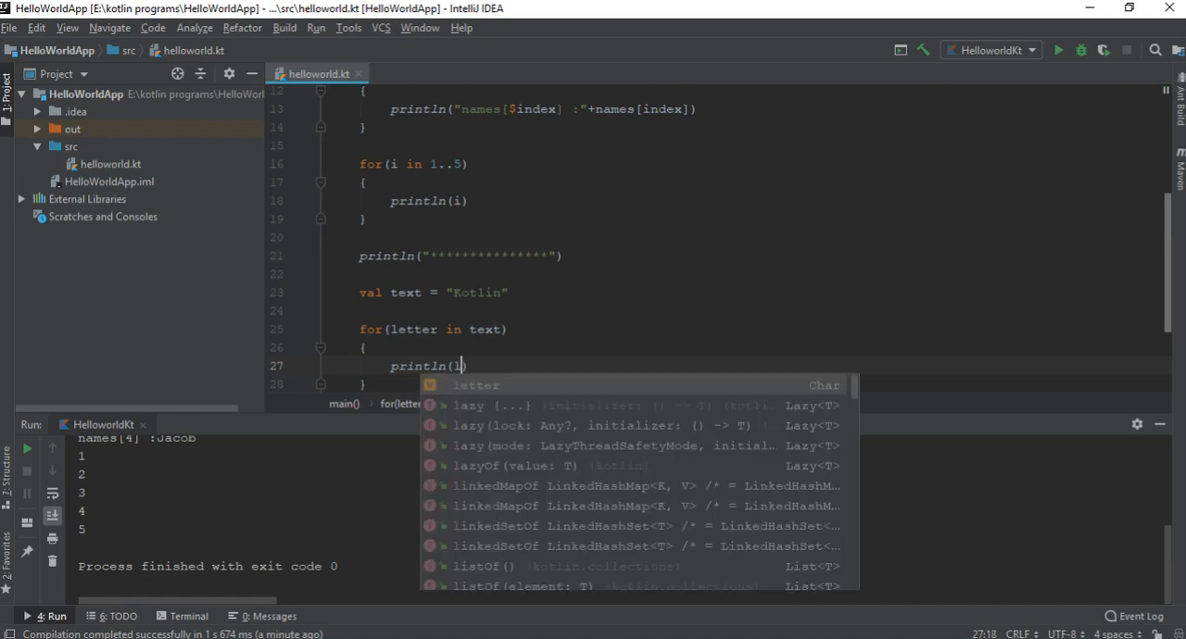
- Run the program to print K-o-t-l-i-n, then drag the Run panel closed
{"action": "left_click", "coordinate": [476, 385]}
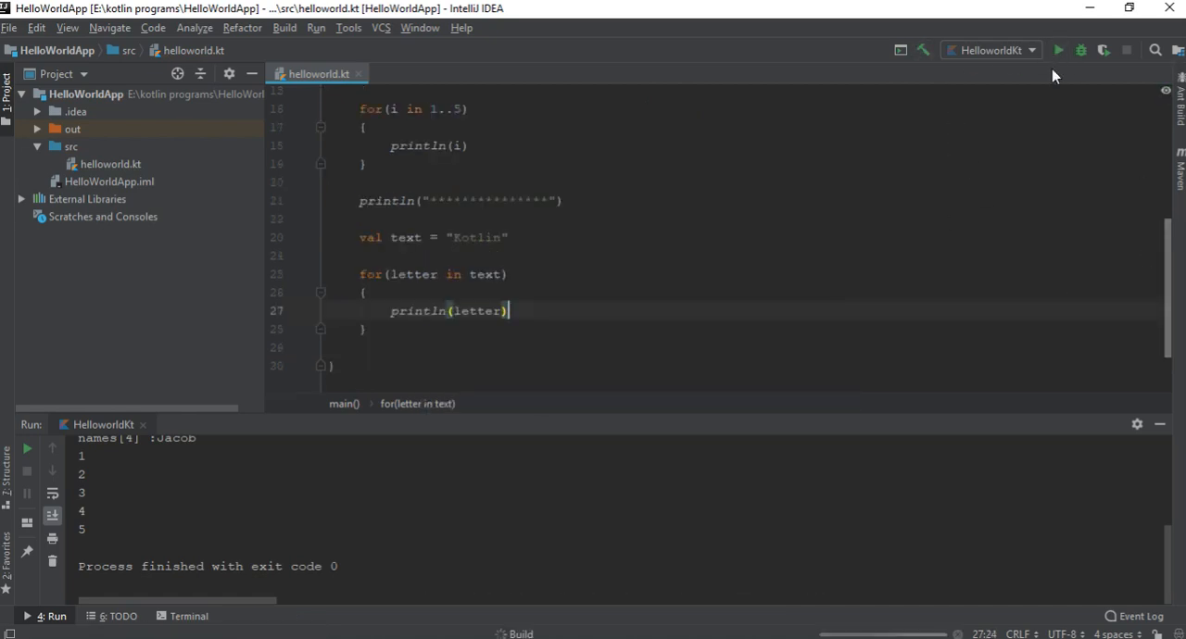
{"action": "left_click", "coordinate": [1059, 50]}
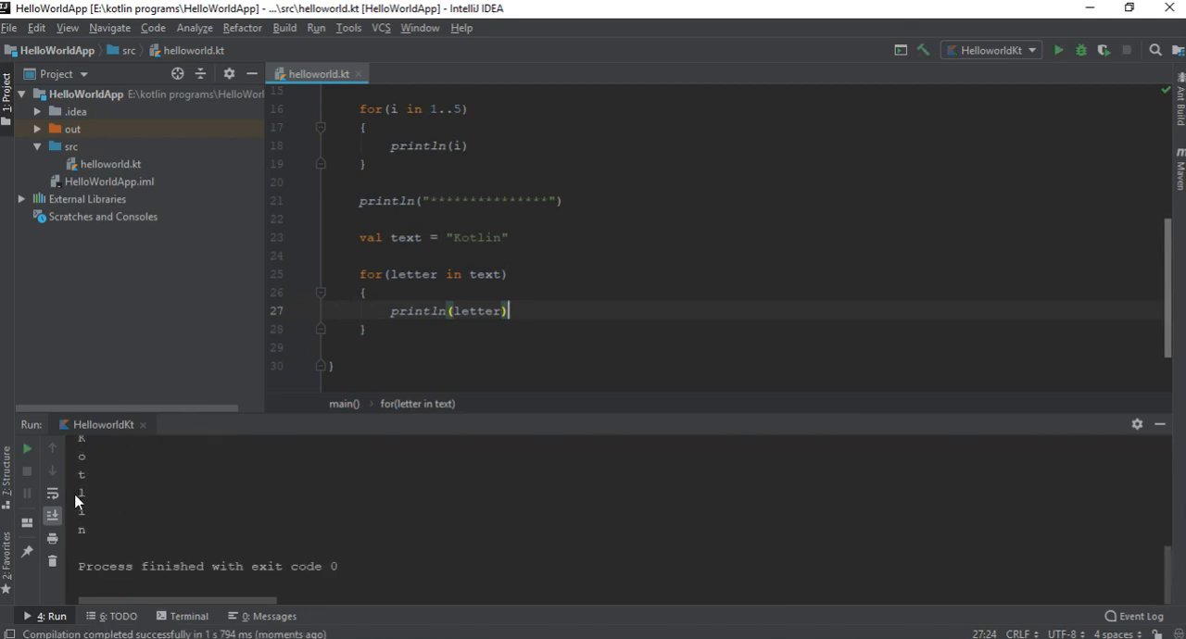
{"action": "left_click_drag", "start_coordinate": [82, 437], "coordinate": [86, 533]}
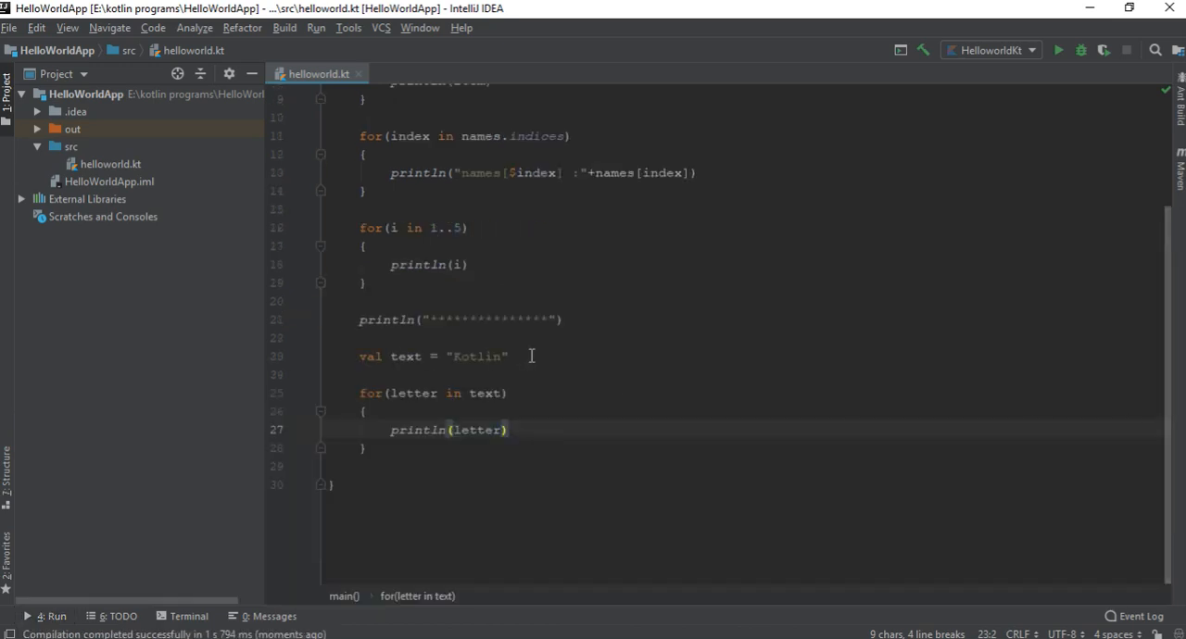
{"action": "scroll", "scroll_direction": "up", "scroll_amount": 3}
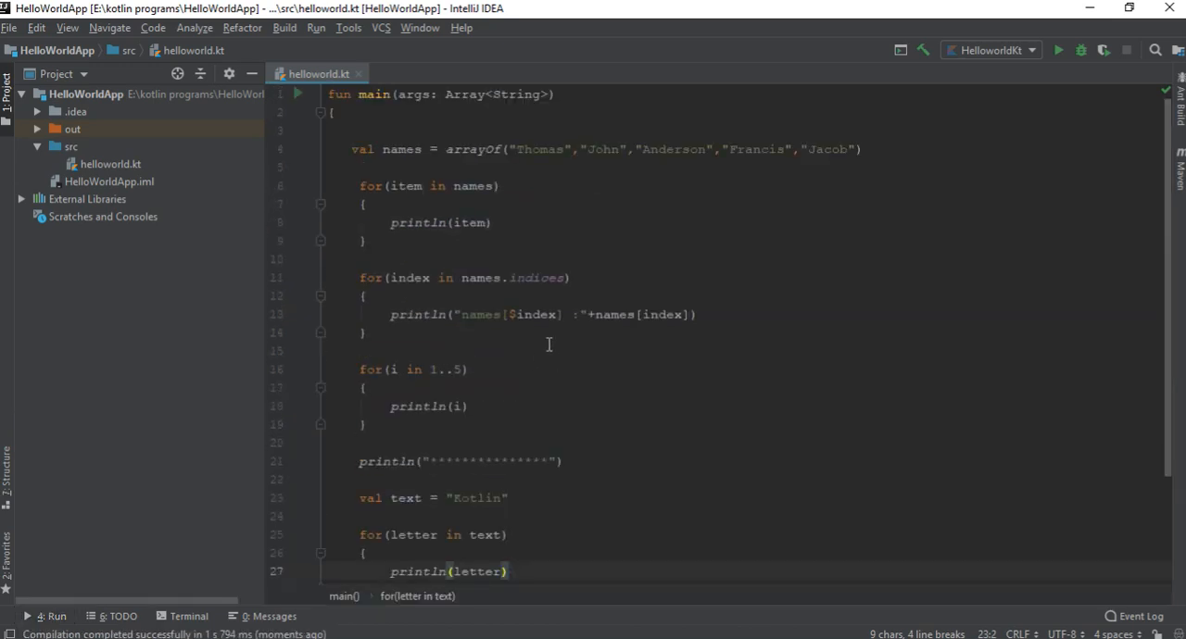